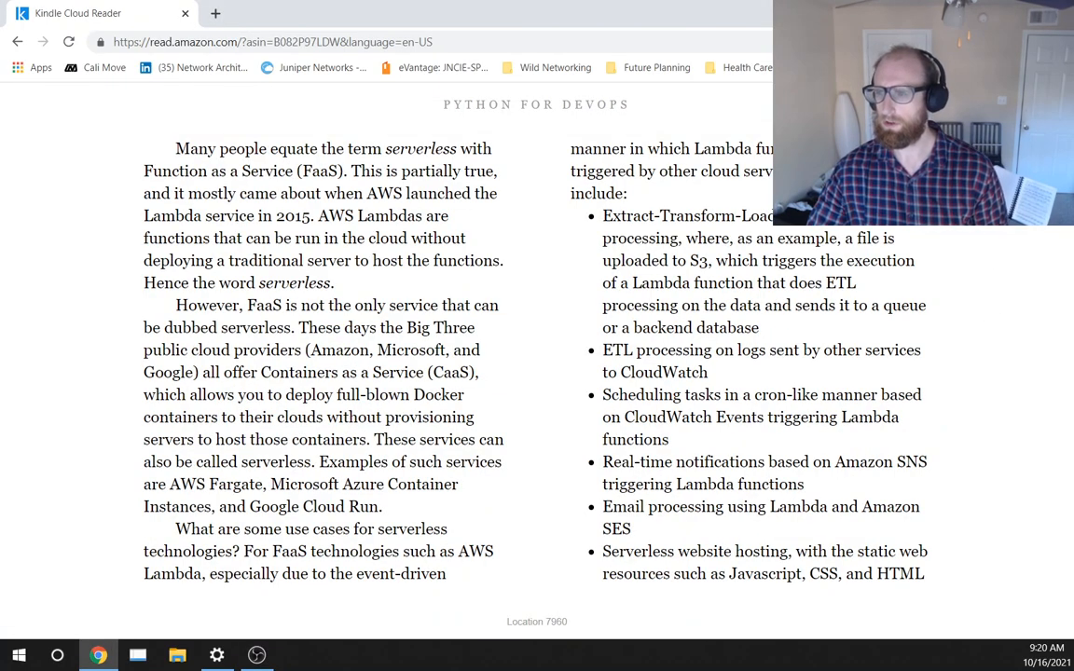
{"action": "mouse_move", "coordinate": [874, 239]}
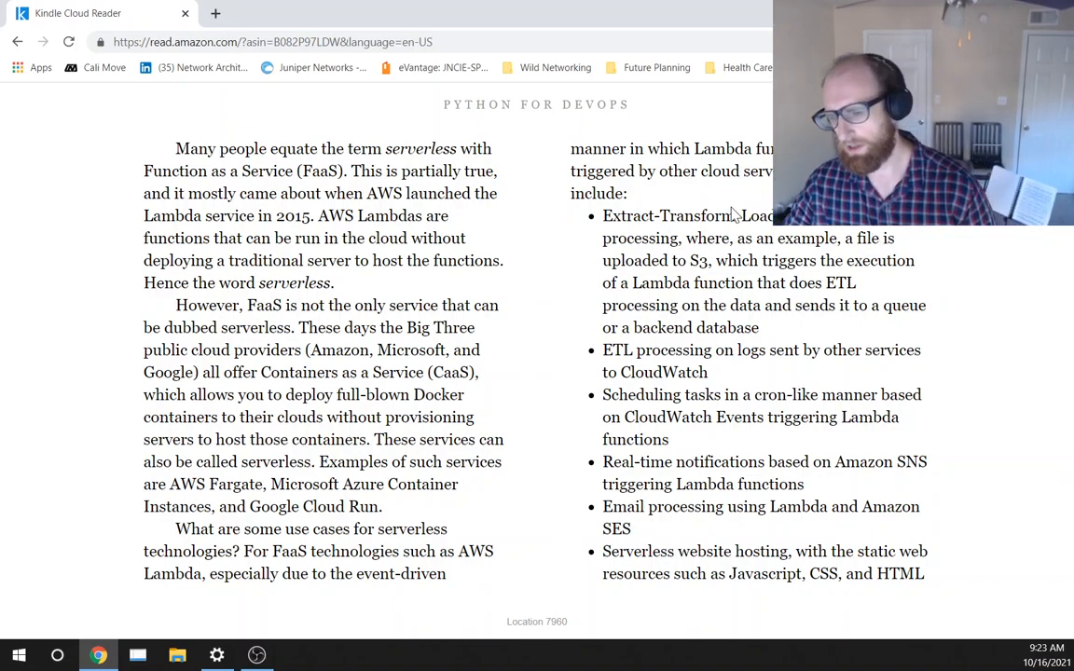
{"action": "mouse_move", "coordinate": [718, 521]}
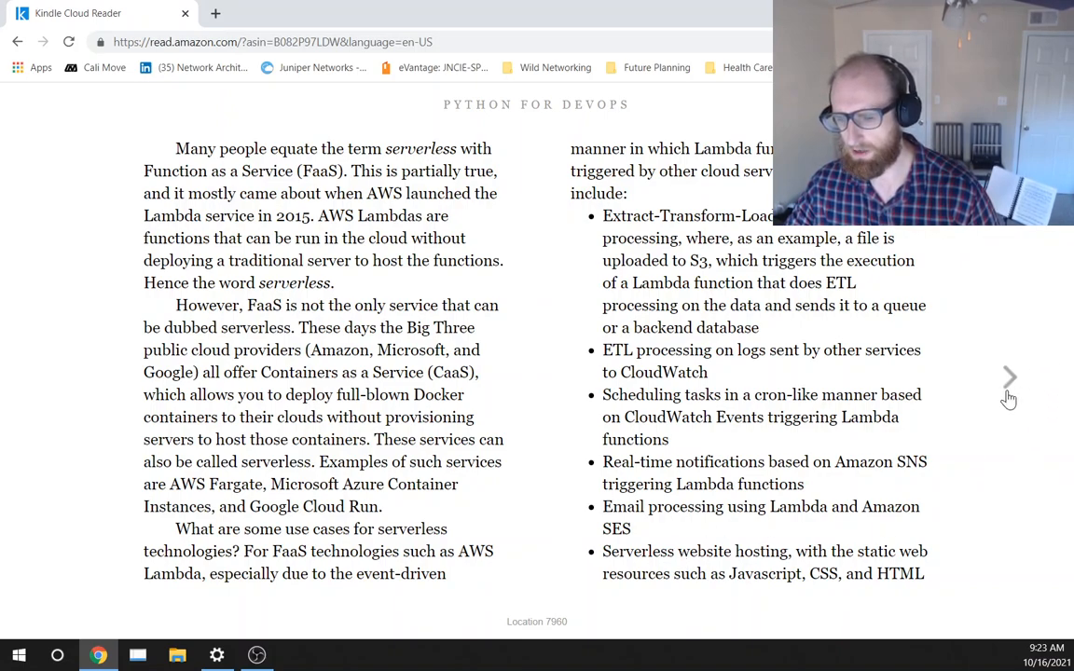
{"action": "mouse_move", "coordinate": [1011, 377]}
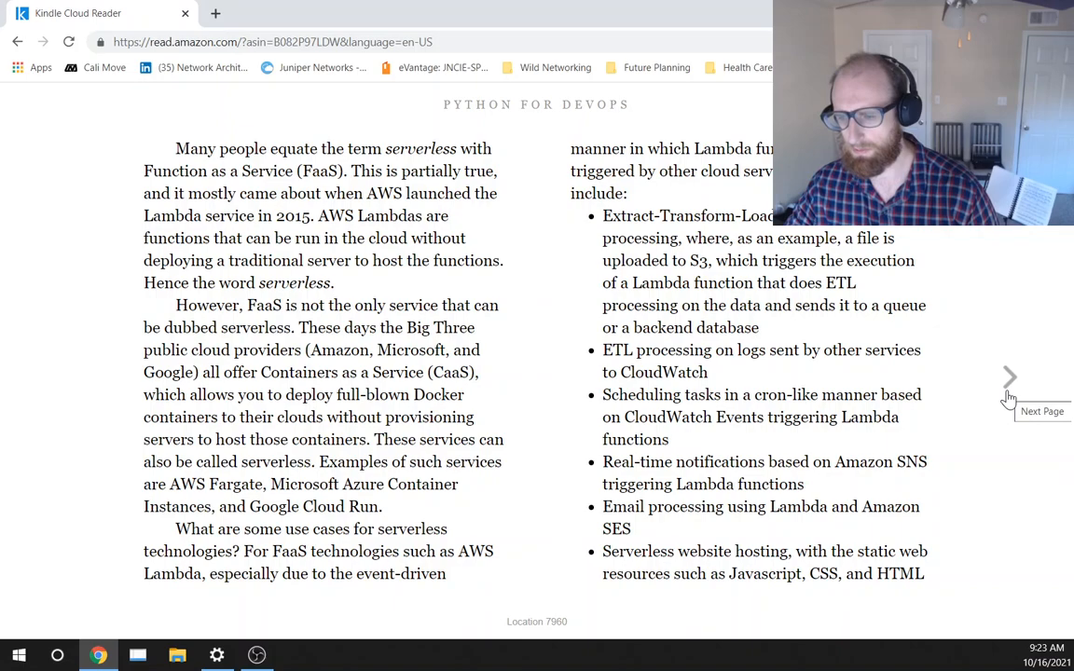
Turn to the next page, reaching the section on choosing between FaaS and CaaS.
{"action": "left_click", "coordinate": [1010, 376]}
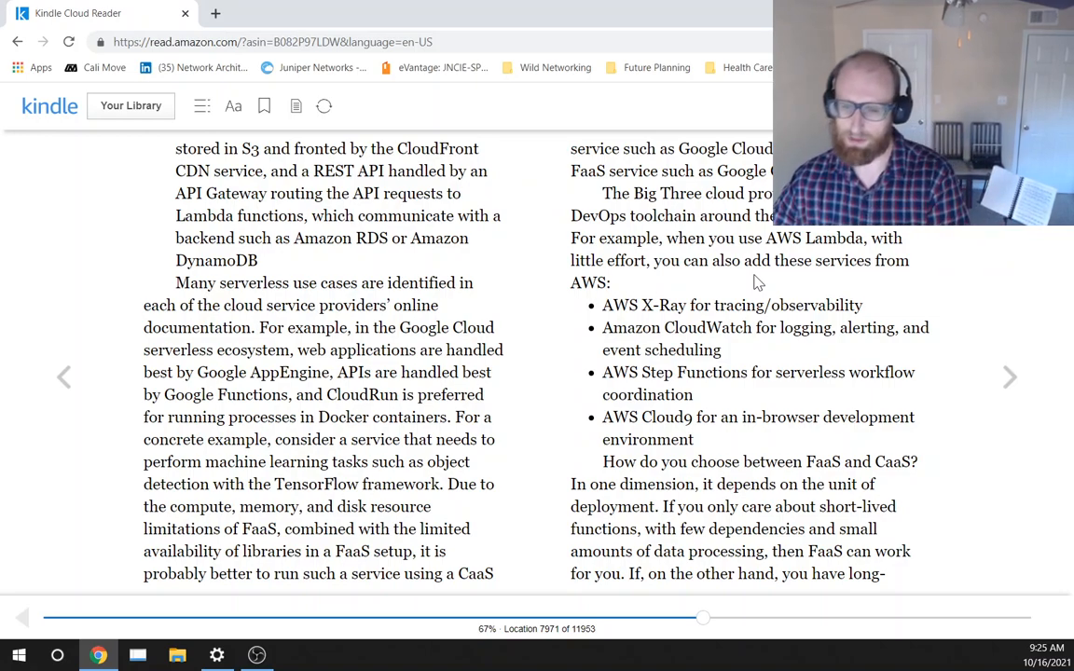
{"action": "mouse_move", "coordinate": [727, 233]}
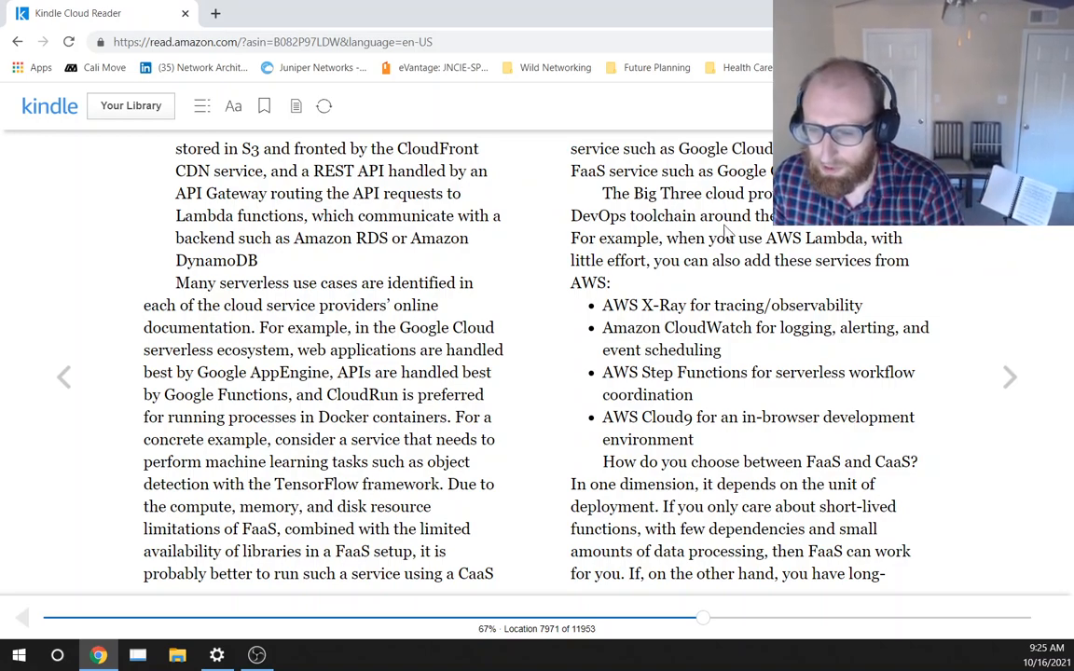
{"action": "mouse_move", "coordinate": [891, 474]}
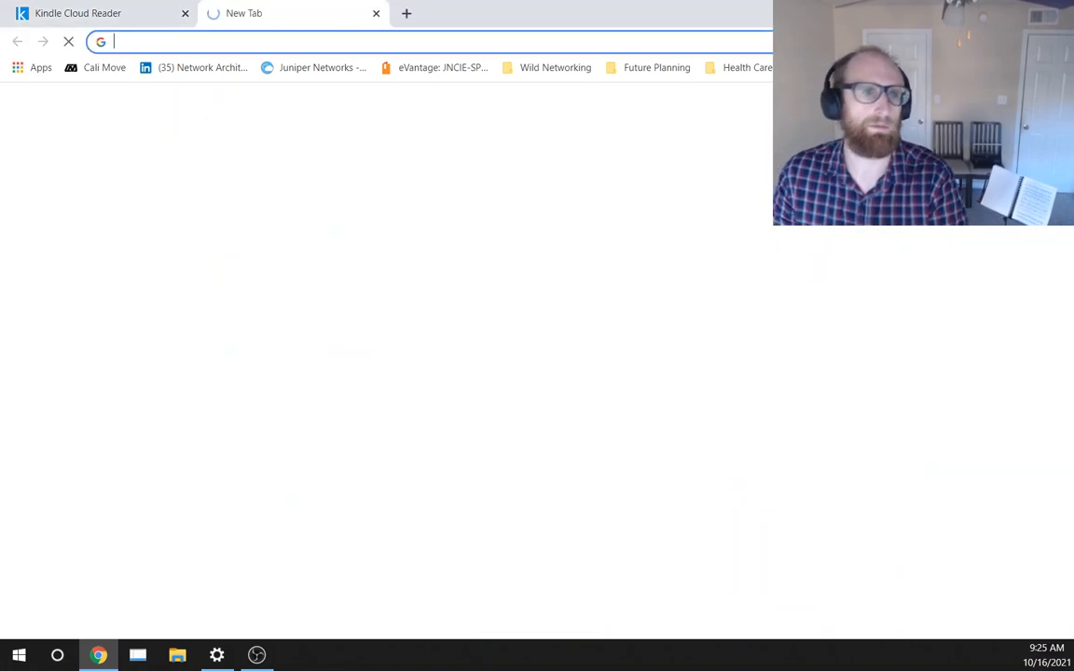
Search Google for 'faas vs caas' from the address bar, then return to the book's tab.
{"action": "type", "text": "fass"}
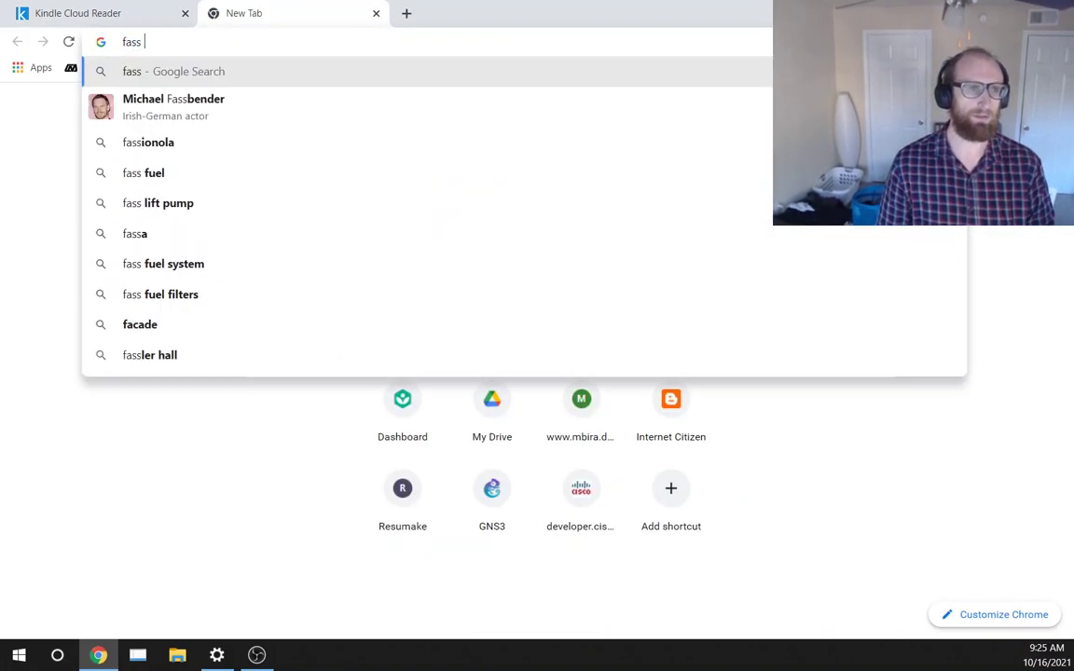
{"action": "type", "text": "aas vs paas"}
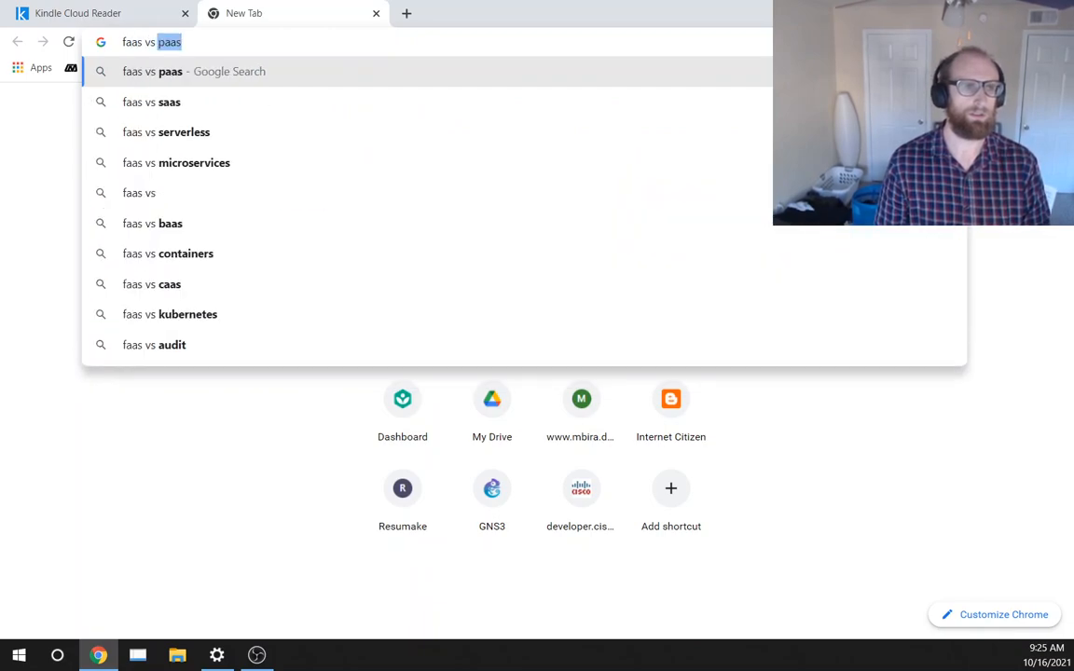
{"action": "left_click", "coordinate": [170, 284]}
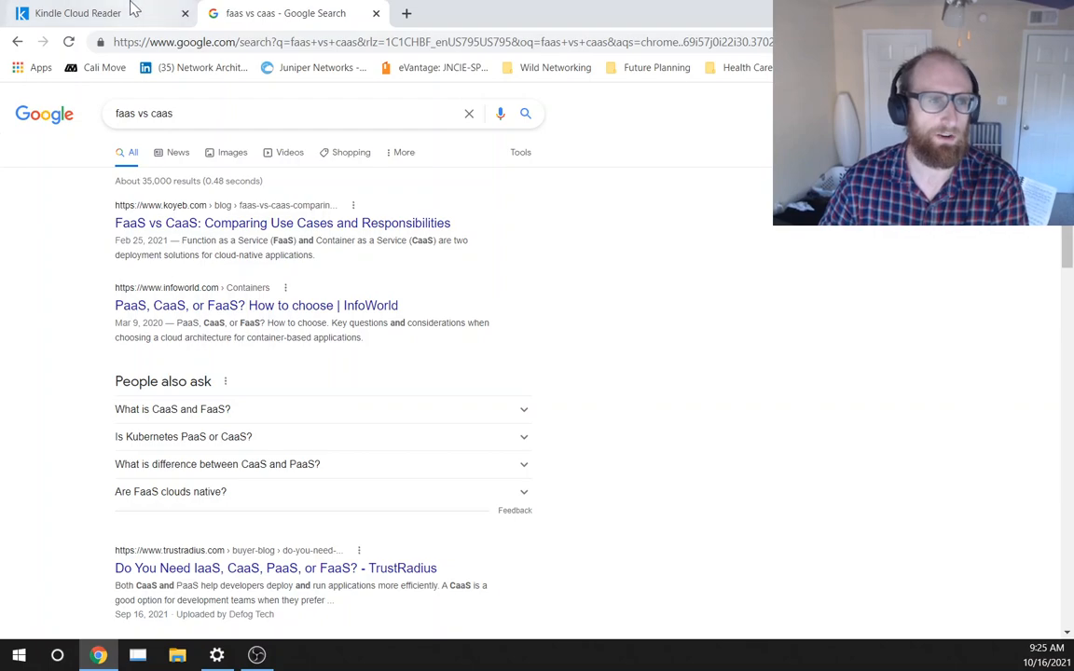
{"action": "left_click", "coordinate": [79, 13]}
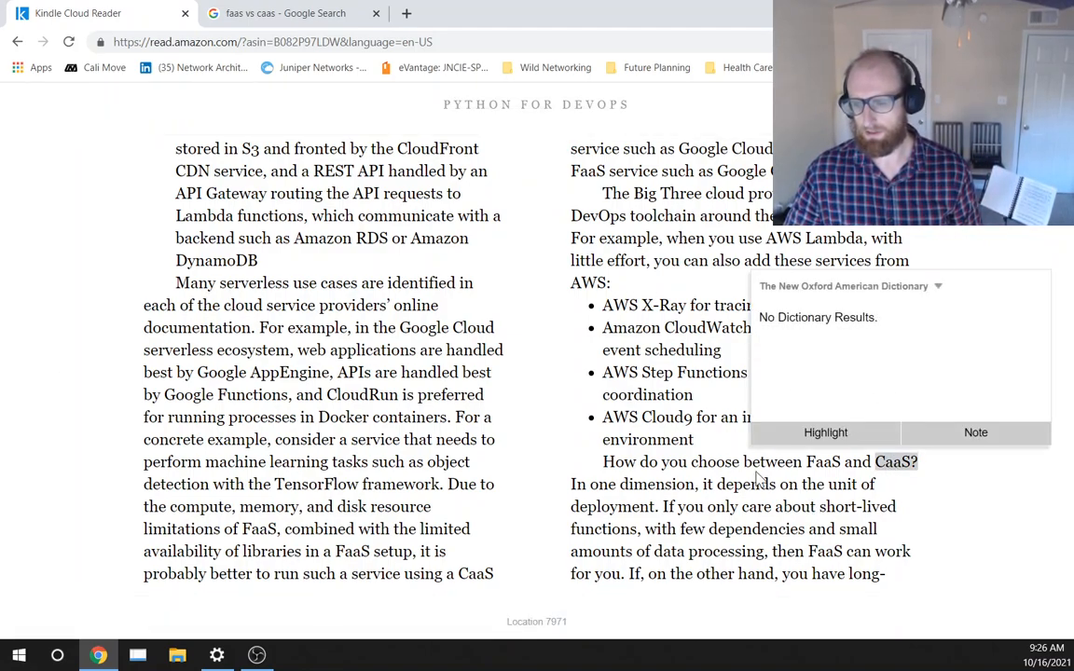
{"action": "left_click", "coordinate": [581, 579]}
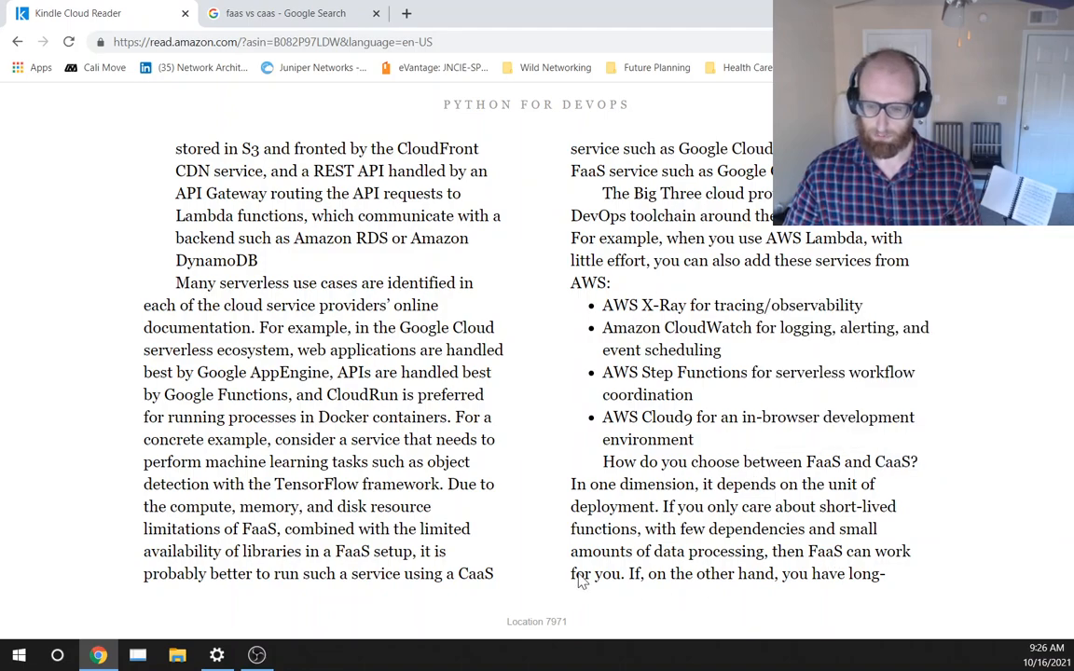
{"action": "mouse_move", "coordinate": [936, 395]}
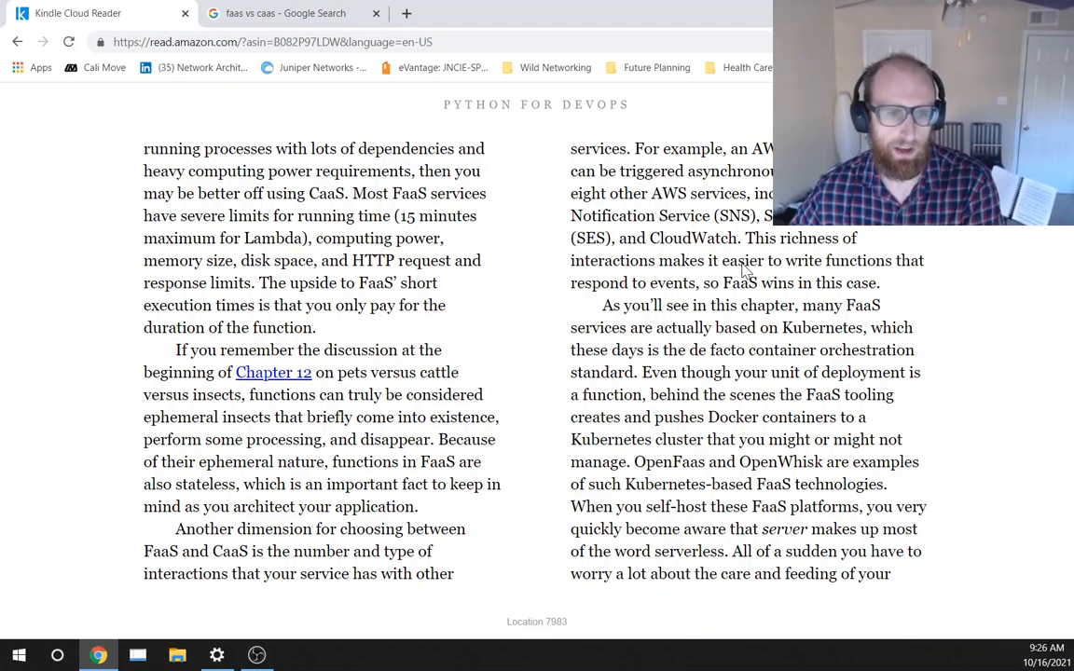
{"action": "mouse_move", "coordinate": [511, 349]}
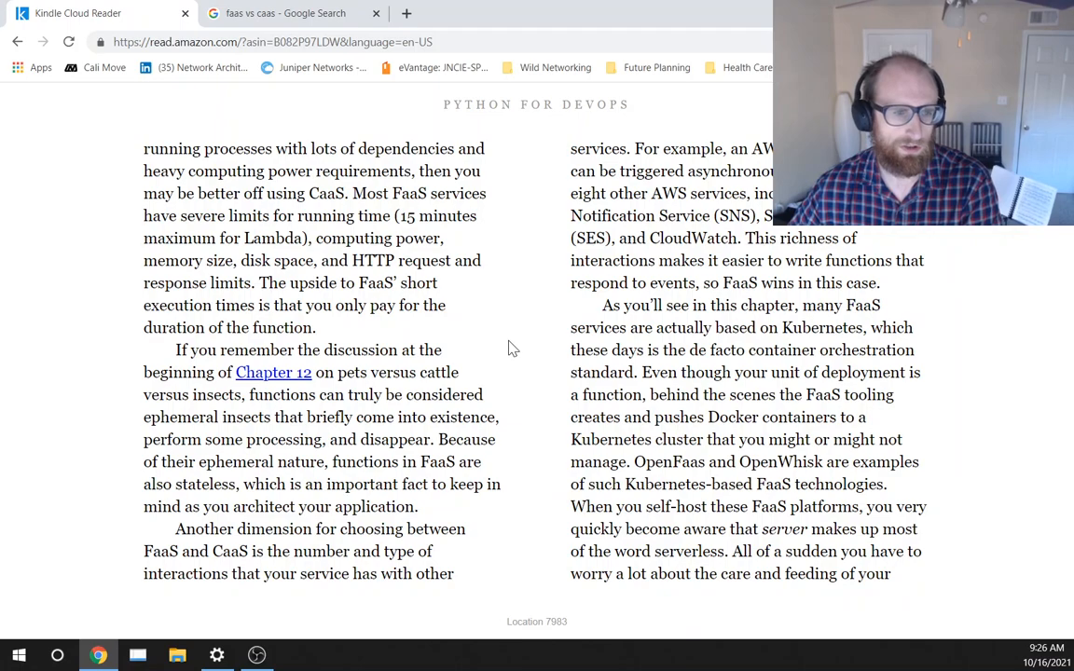
{"action": "mouse_move", "coordinate": [262, 315]}
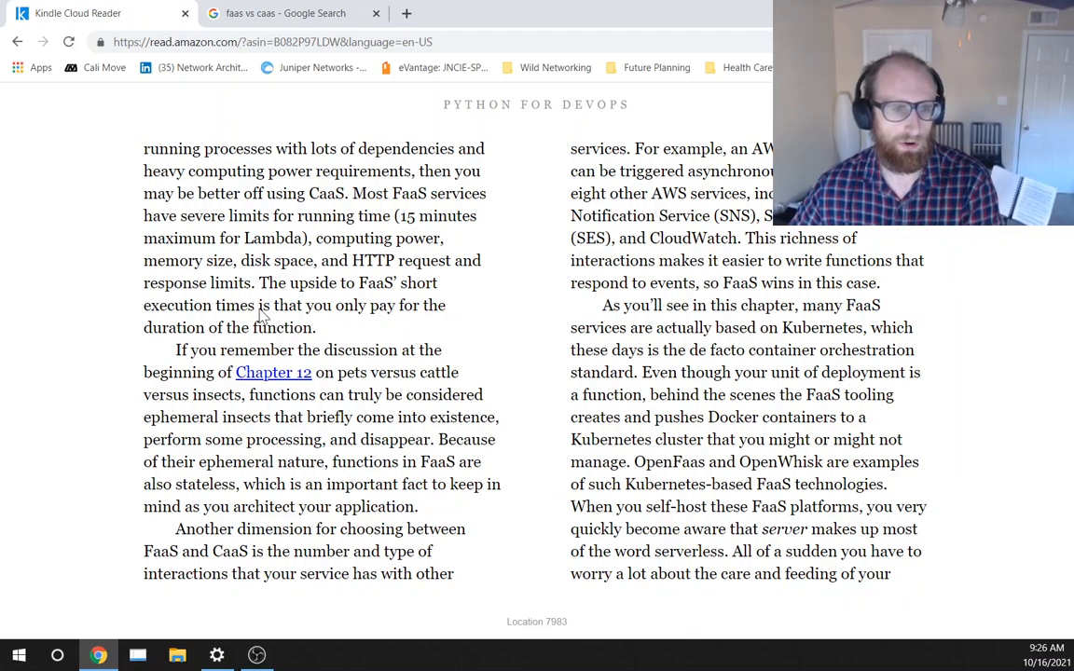
{"action": "mouse_move", "coordinate": [380, 272]}
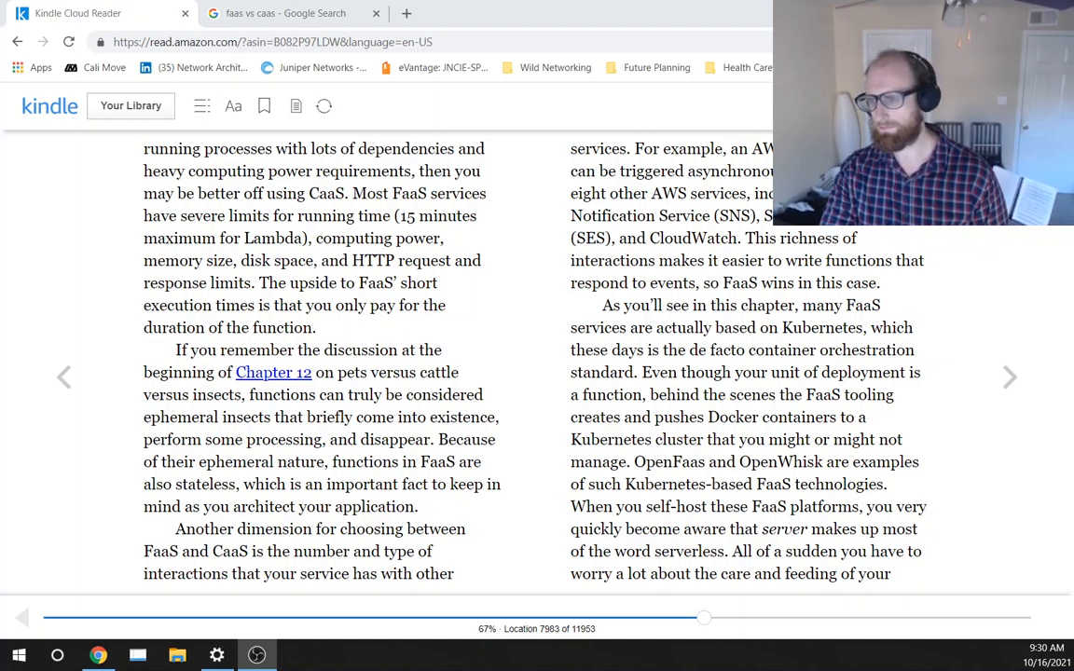
{"action": "left_click", "coordinate": [1011, 376]}
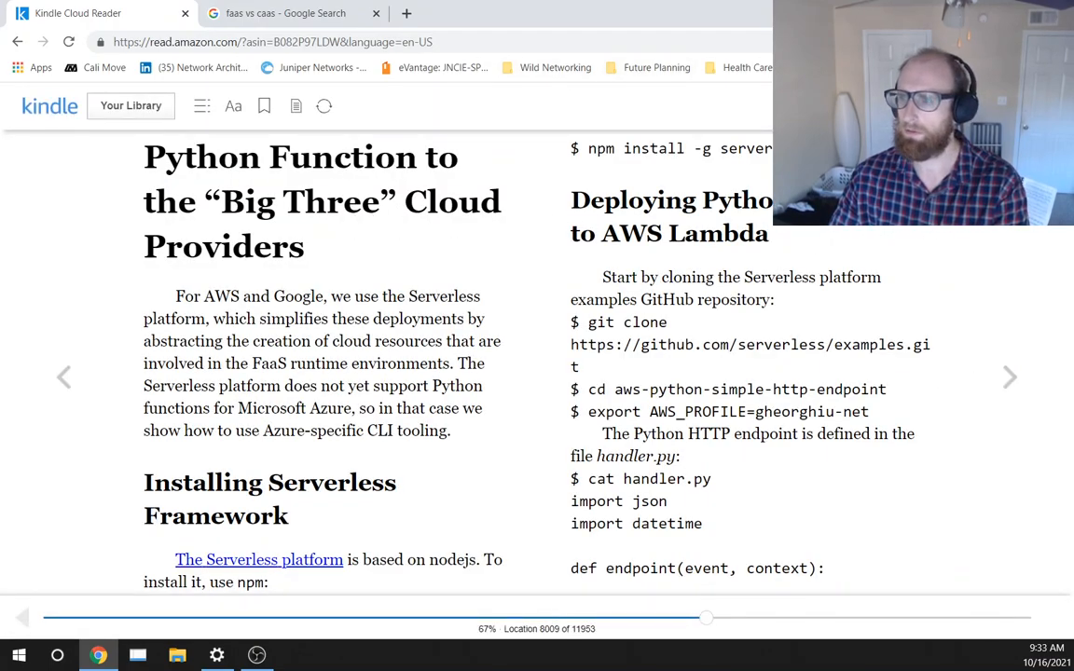
{"action": "mouse_move", "coordinate": [884, 293]}
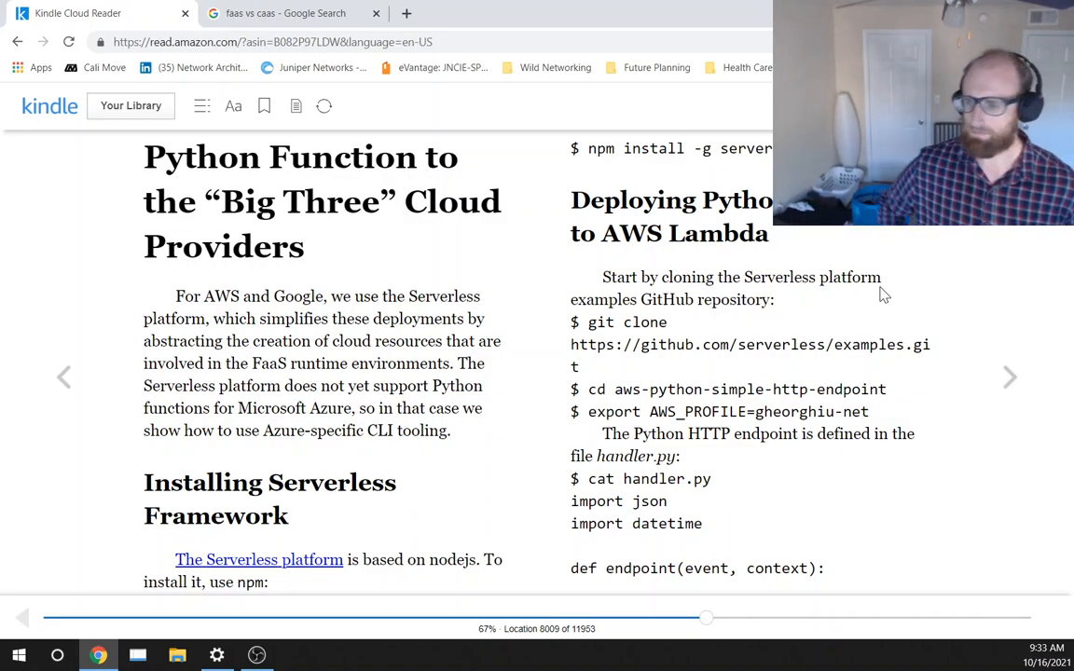
{"action": "mouse_move", "coordinate": [1013, 376]}
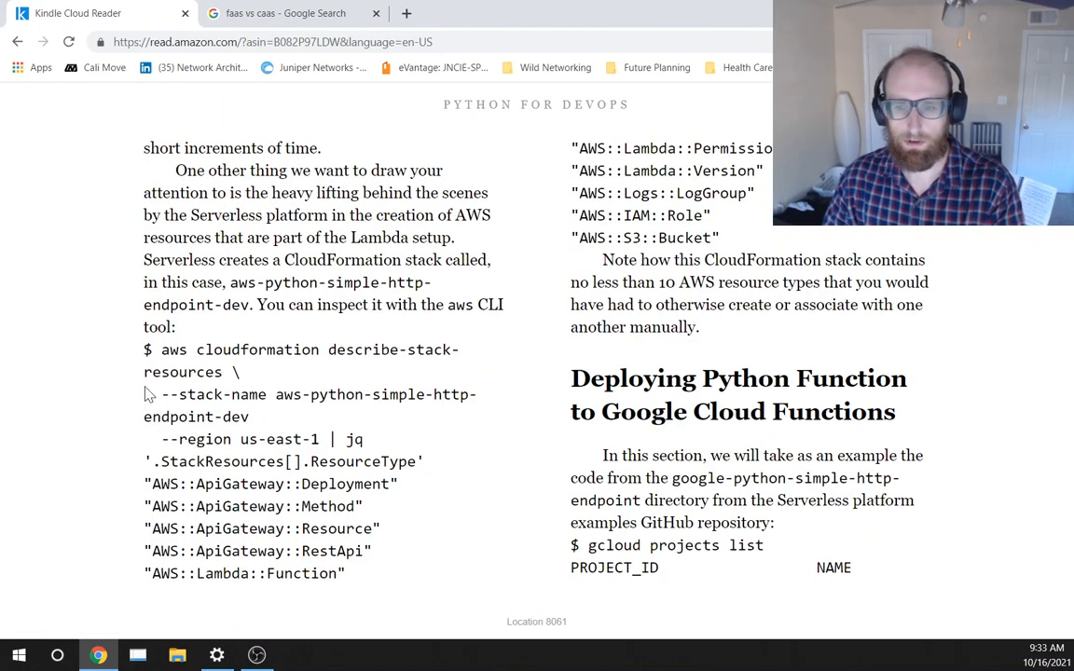
{"action": "mouse_move", "coordinate": [63, 382]}
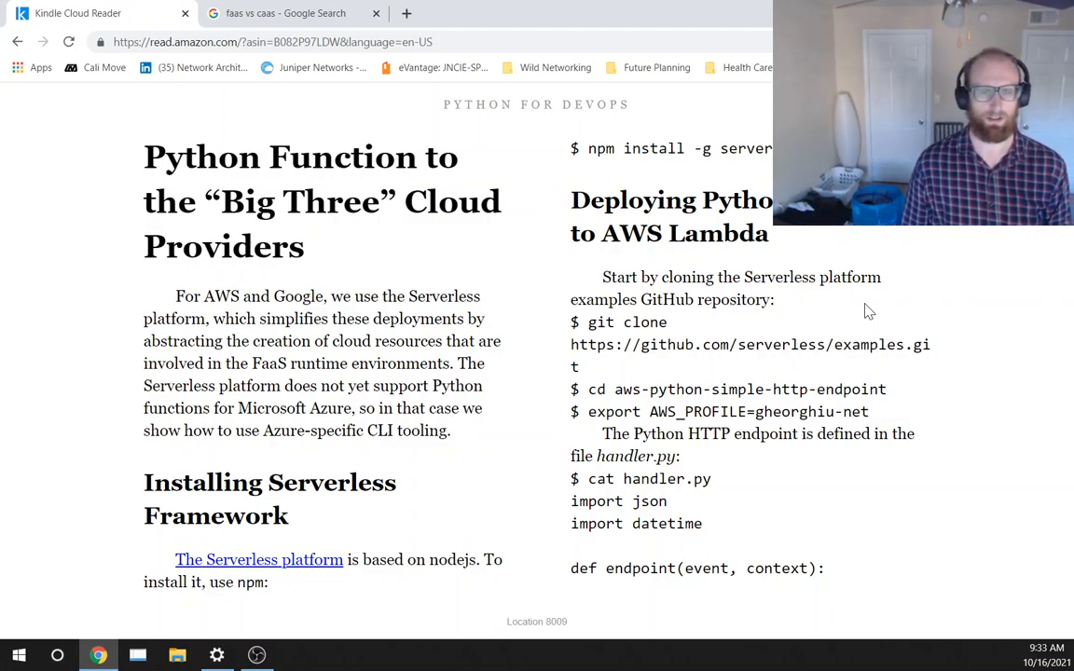
{"action": "mouse_move", "coordinate": [530, 350]}
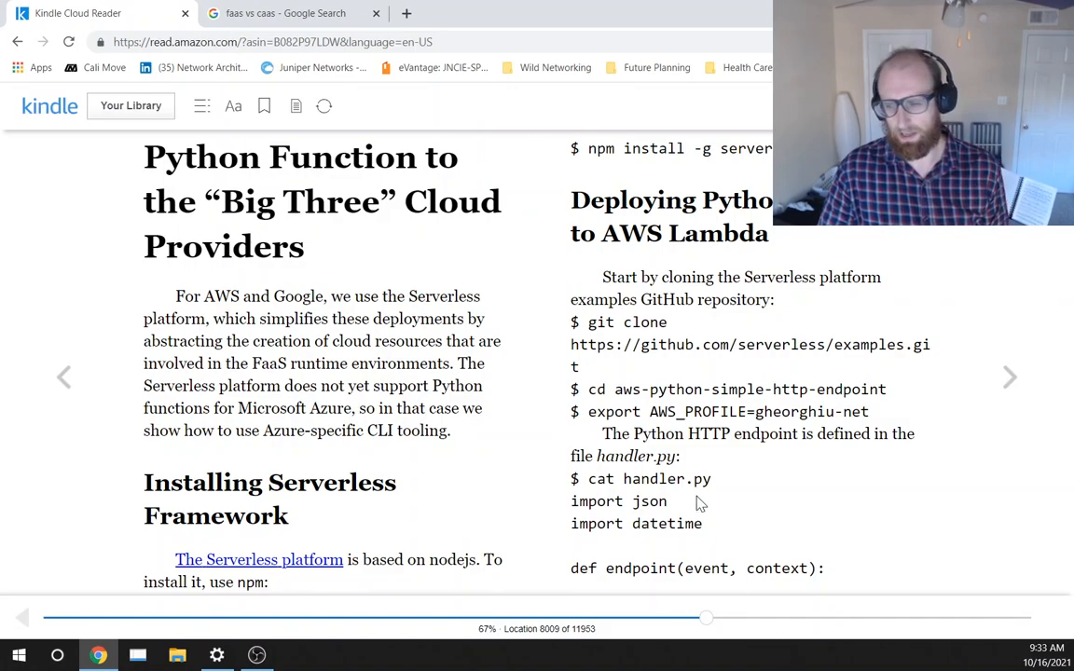
{"action": "mouse_move", "coordinate": [765, 482]}
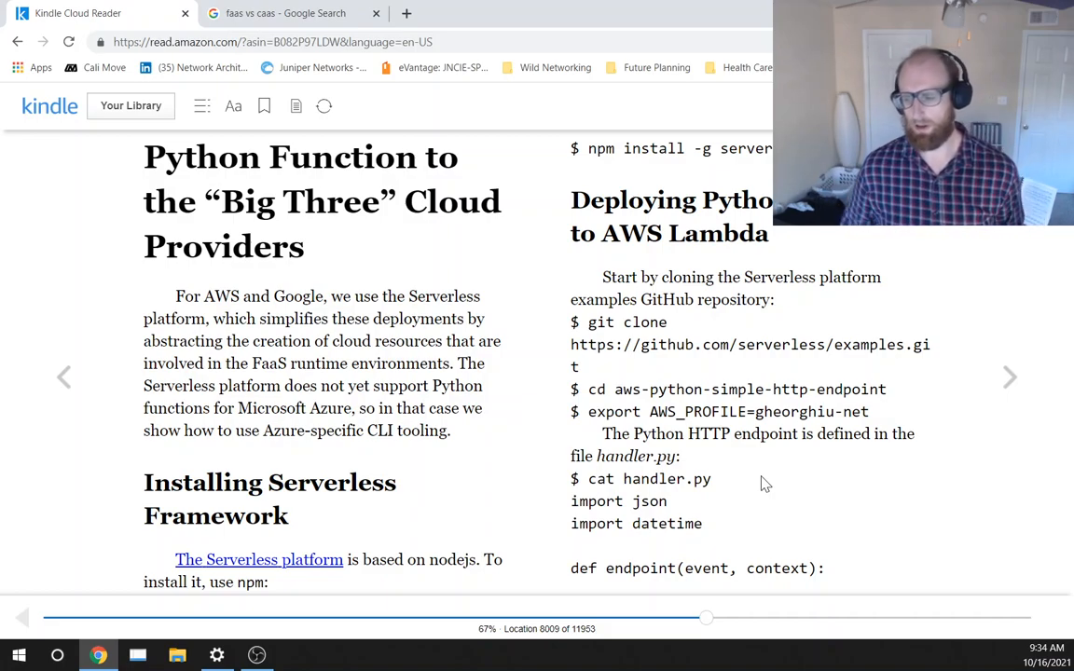
{"action": "mouse_move", "coordinate": [632, 138]}
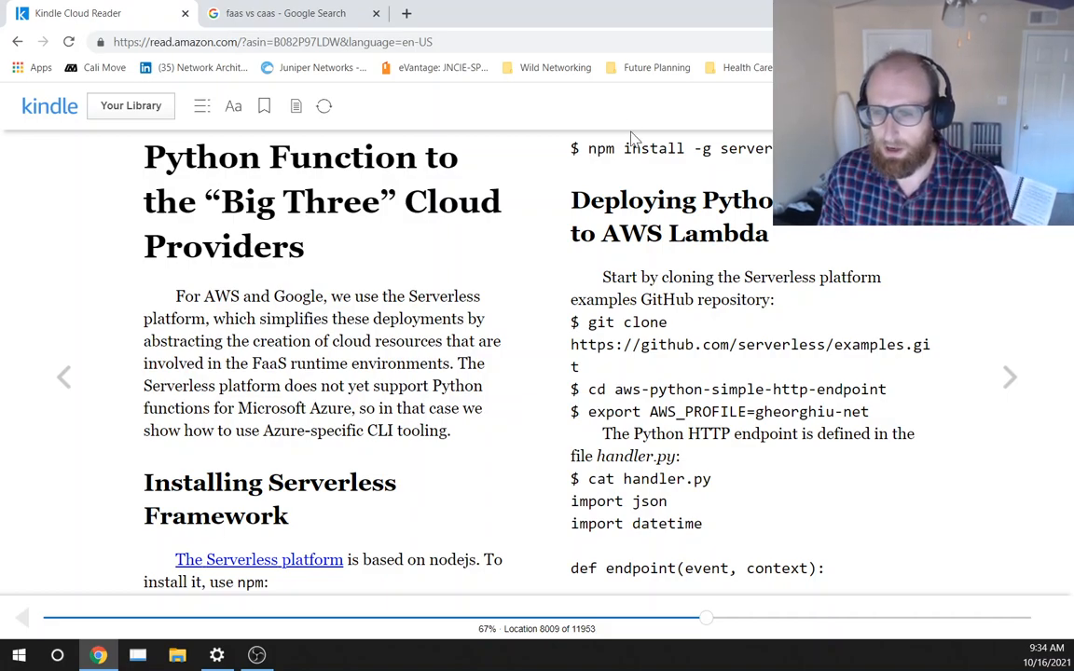
{"action": "mouse_move", "coordinate": [636, 239]}
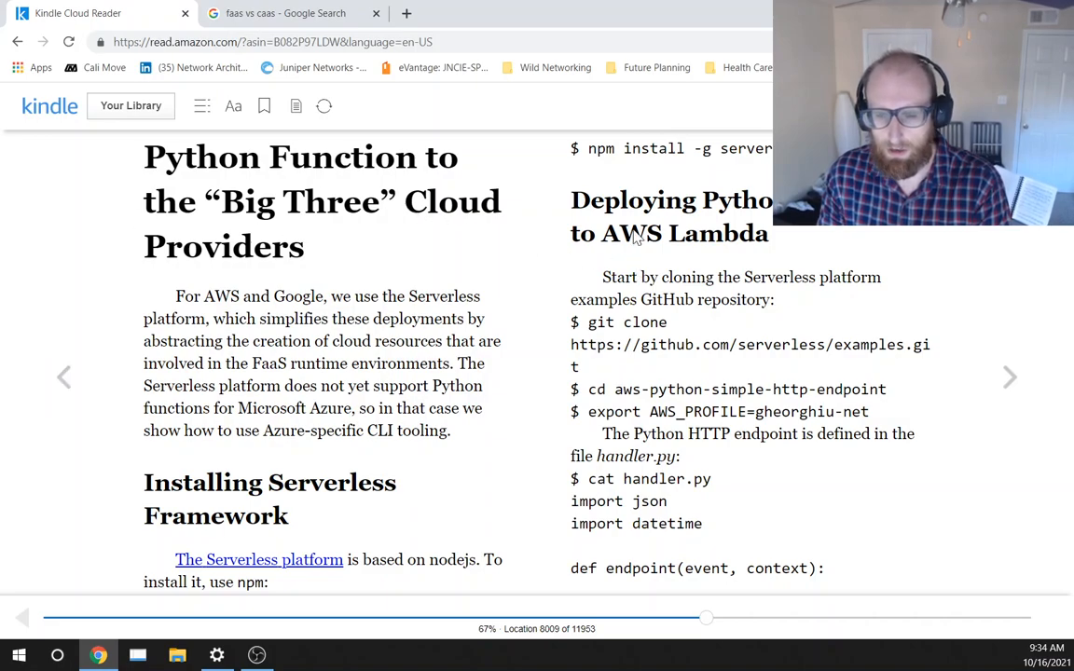
{"action": "mouse_move", "coordinate": [552, 324]}
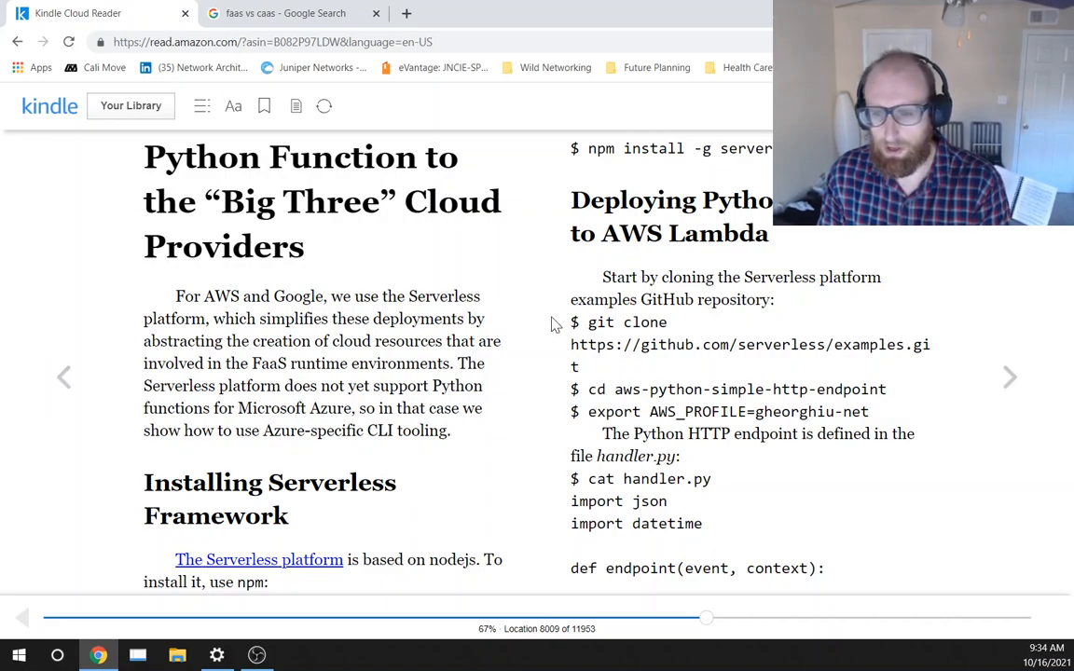
{"action": "mouse_move", "coordinate": [604, 250]}
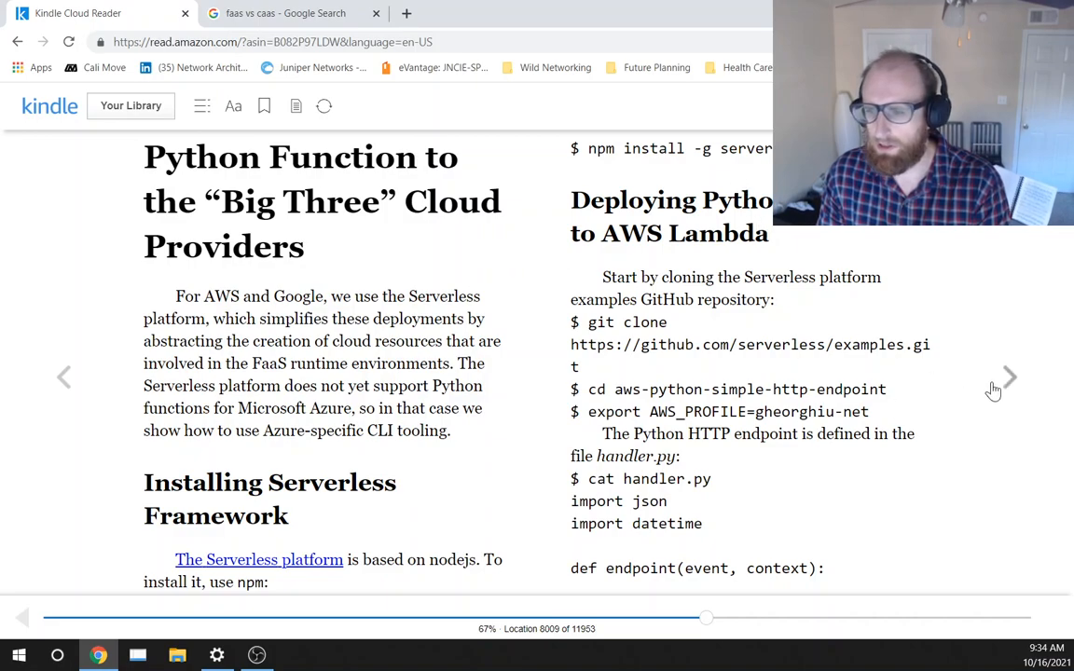
Turn forward past the AWS Lambda pages to location 8183.
{"action": "left_click", "coordinate": [1010, 376]}
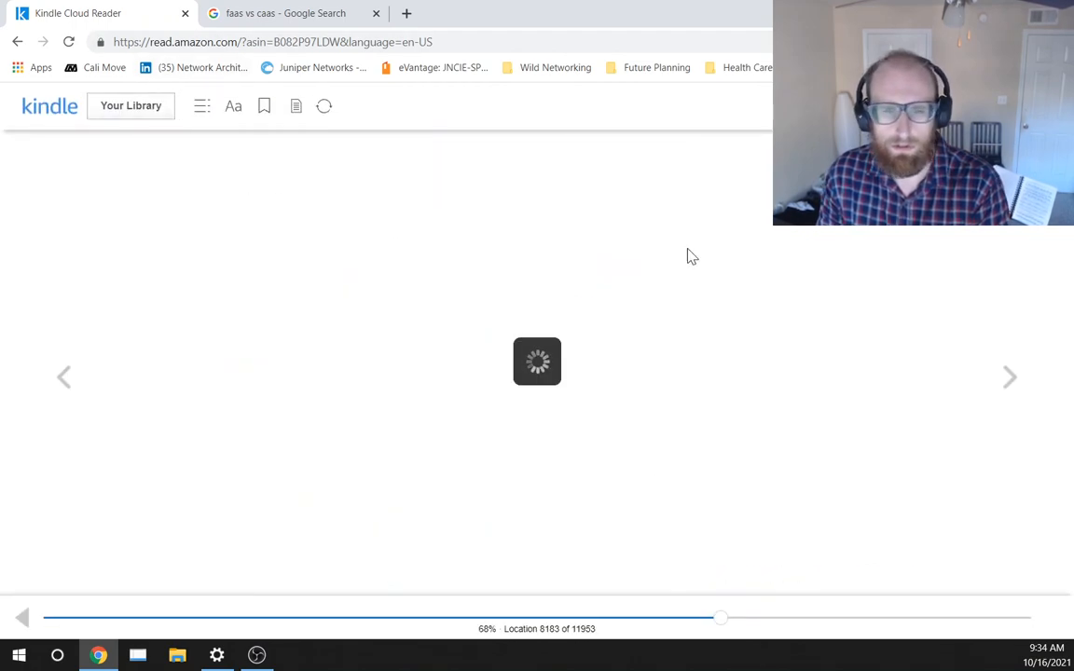
Page through the table of contents to the entries for chapters 12–14 (Kubernetes, Serverless, MLOps).
{"action": "left_click", "coordinate": [1011, 377]}
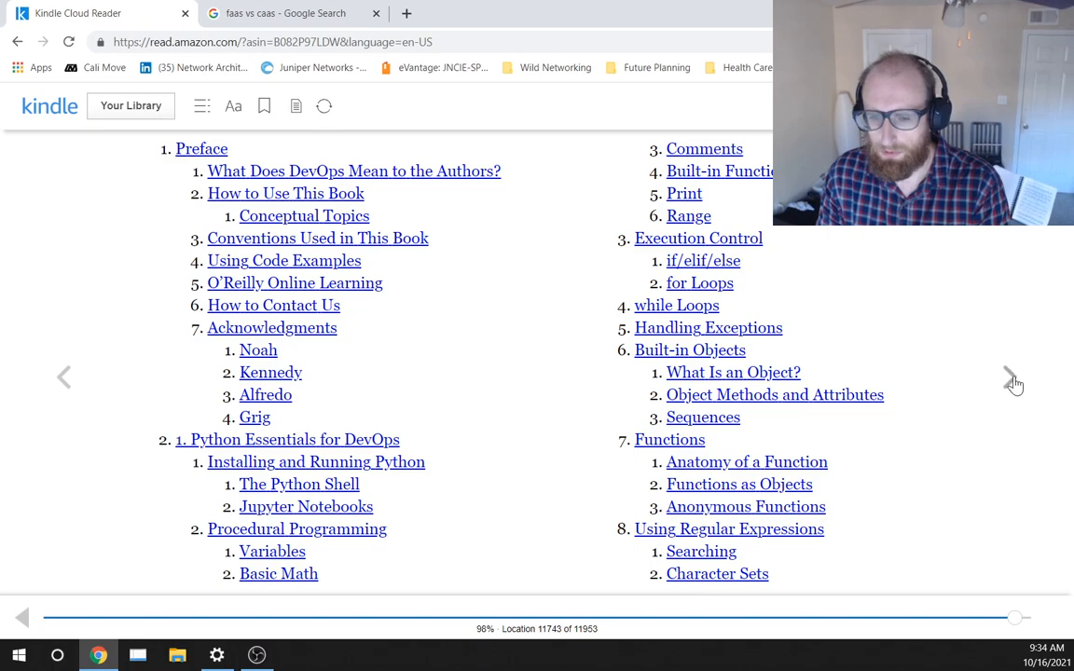
{"action": "left_click", "coordinate": [1010, 376]}
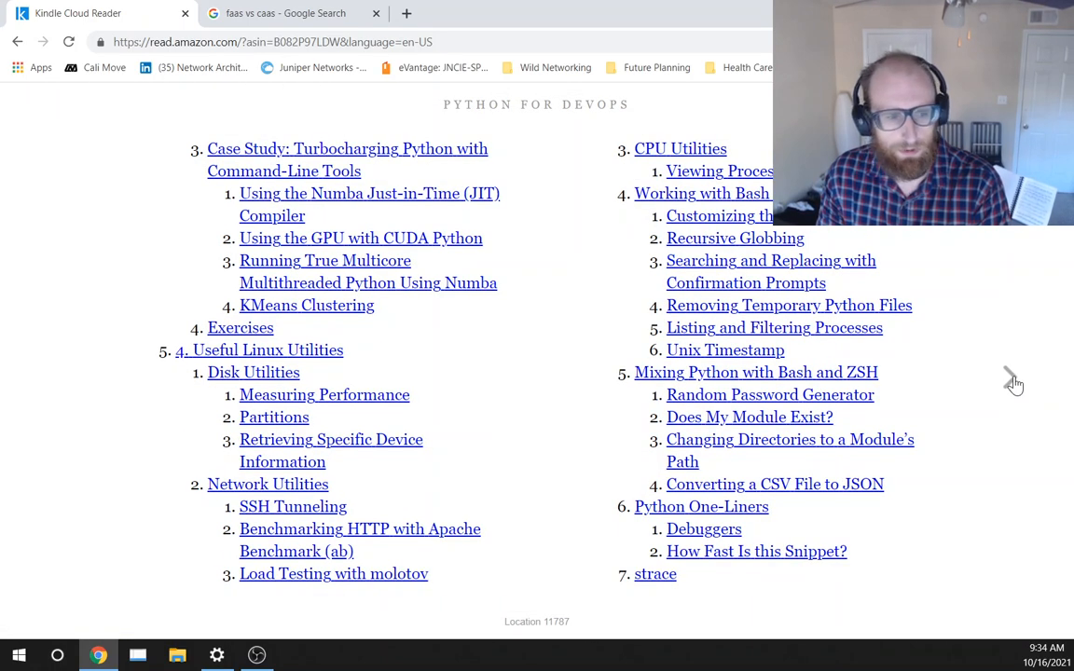
{"action": "scroll", "scroll_direction": "down", "scroll_amount": 3}
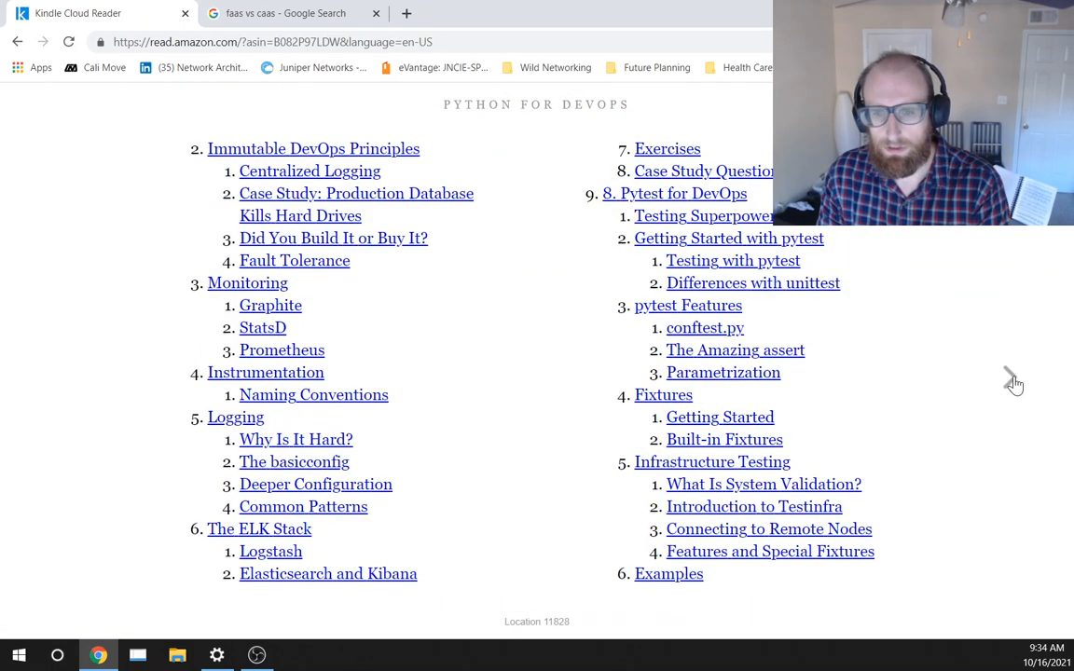
{"action": "scroll", "scroll_direction": "down", "scroll_amount": 3}
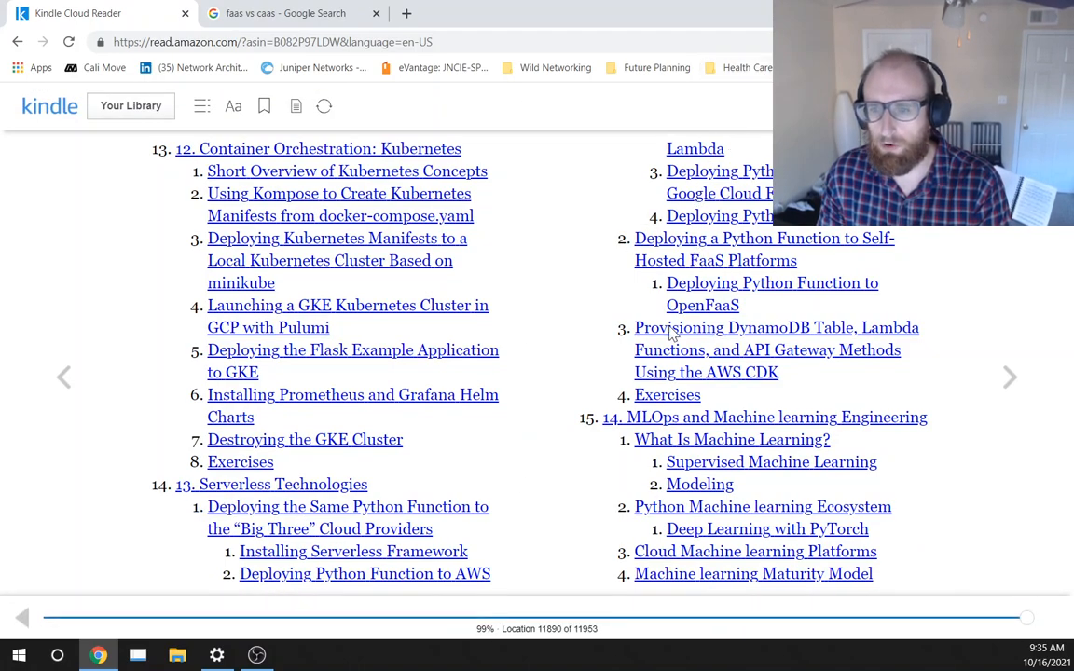
{"action": "mouse_move", "coordinate": [611, 429]}
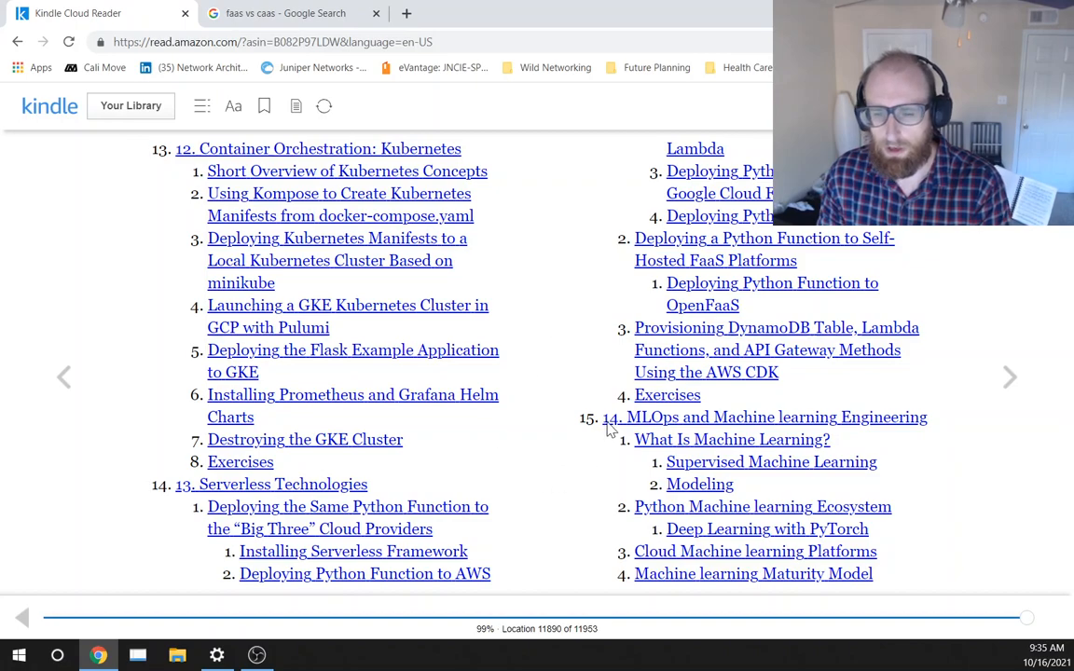
{"action": "mouse_move", "coordinate": [792, 433]}
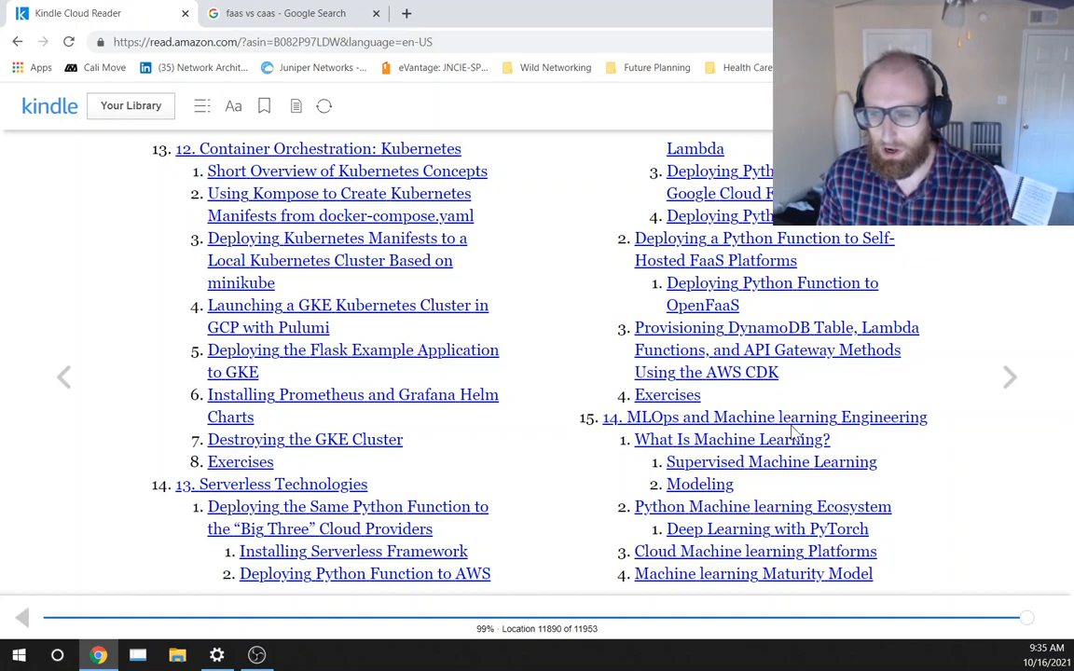
{"action": "mouse_move", "coordinate": [1006, 376]}
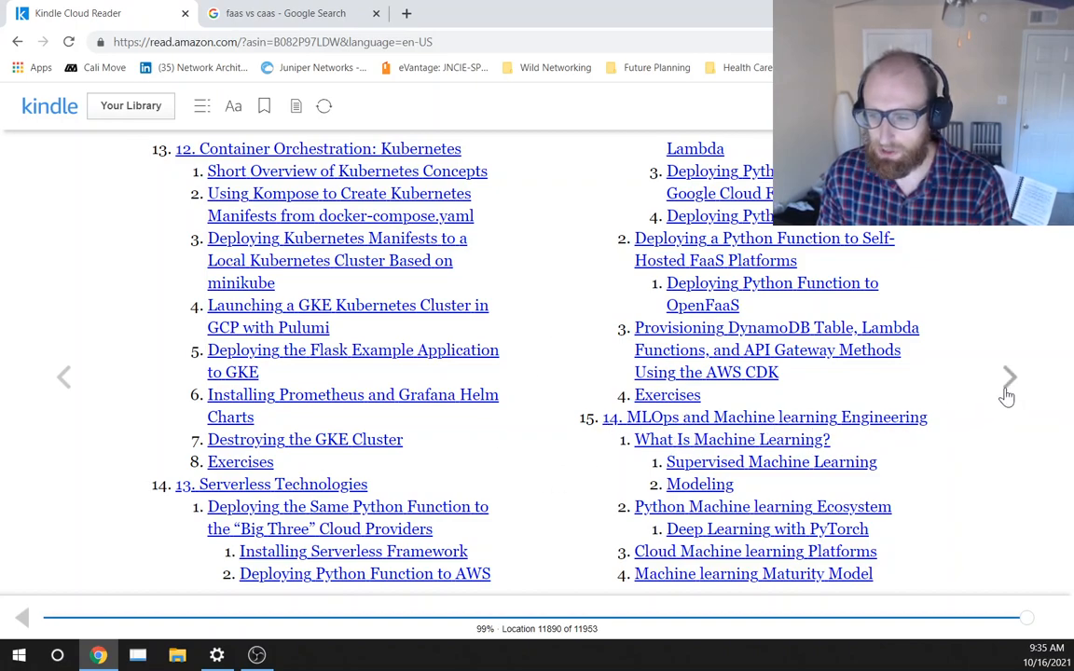
{"action": "mouse_move", "coordinate": [1011, 376]}
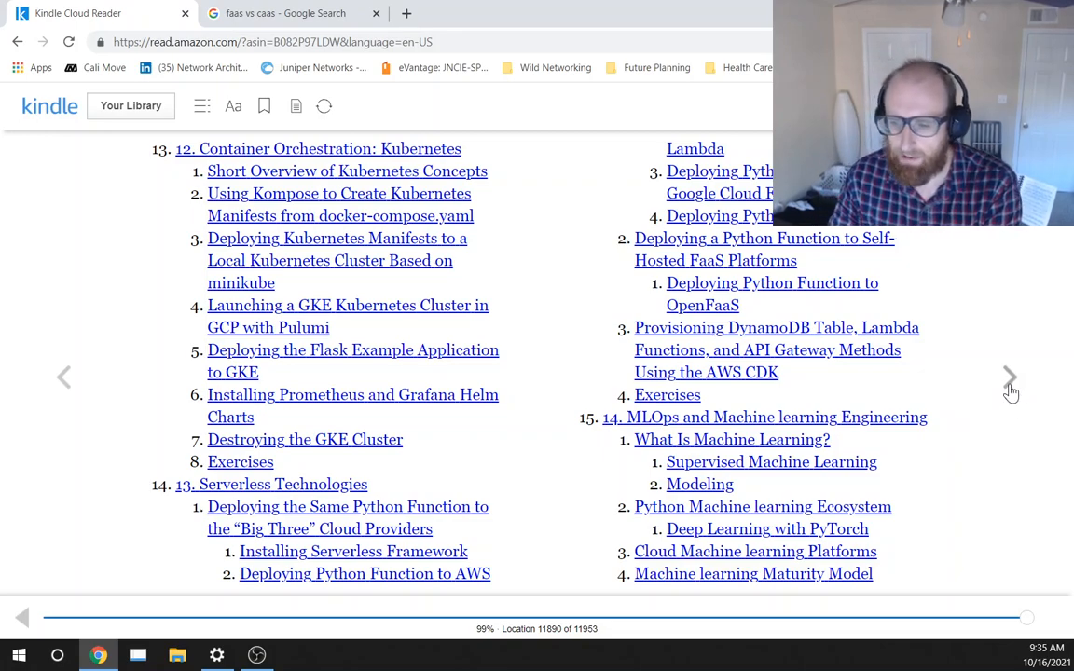
Advance to the contents page listing MLOps maturity levels and chapter 15, Data Engineering.
{"action": "left_click", "coordinate": [1010, 377]}
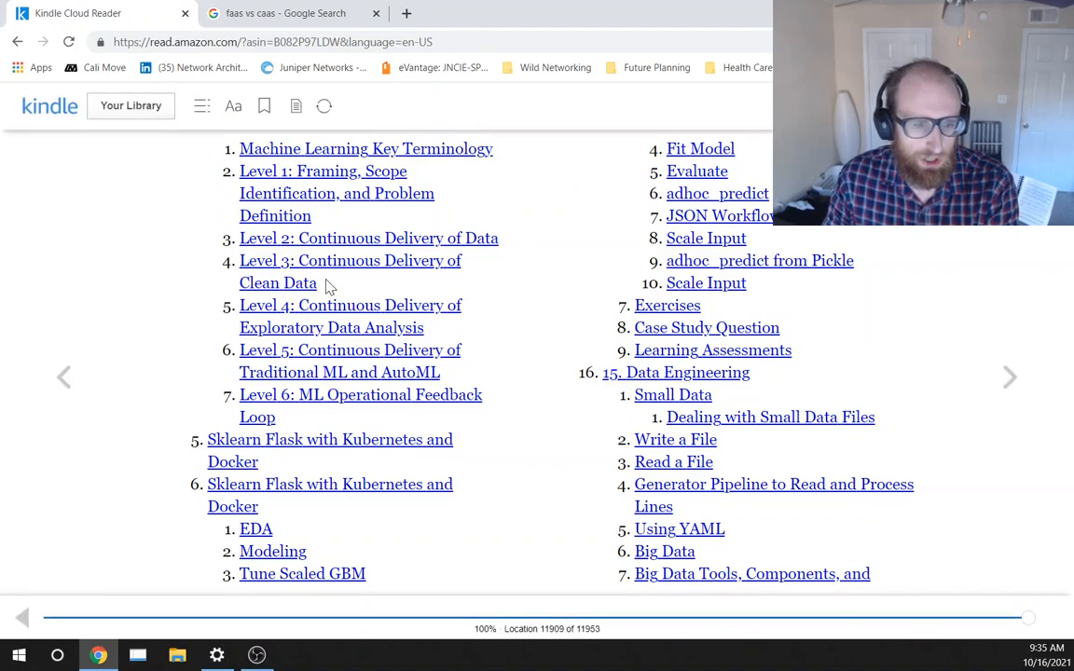
{"action": "mouse_move", "coordinate": [206, 309]}
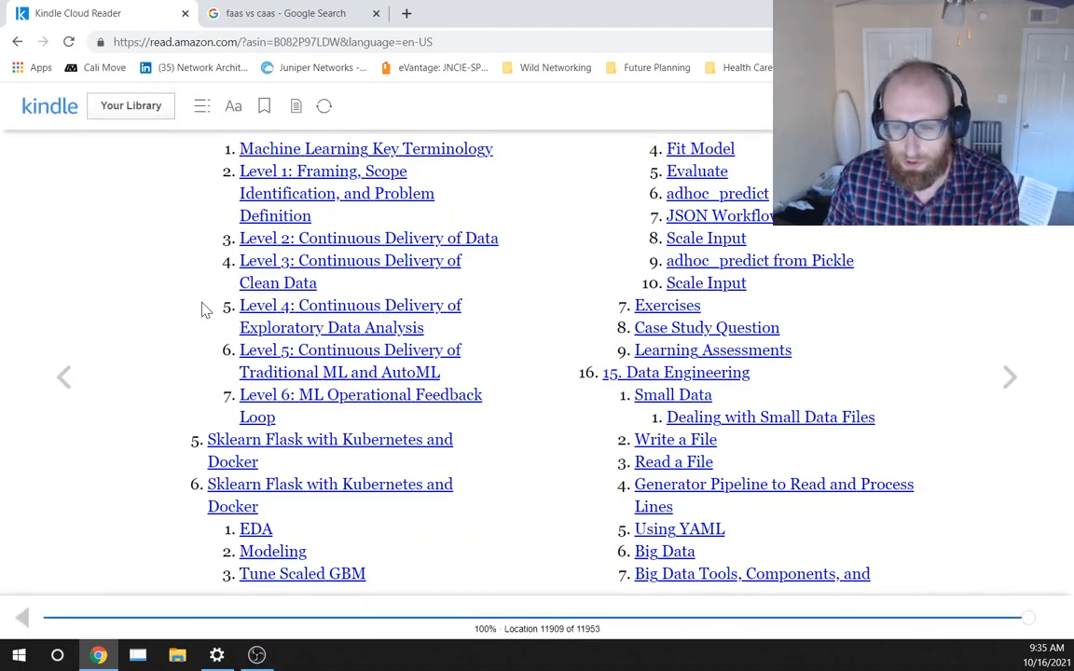
{"action": "mouse_move", "coordinate": [276, 134]}
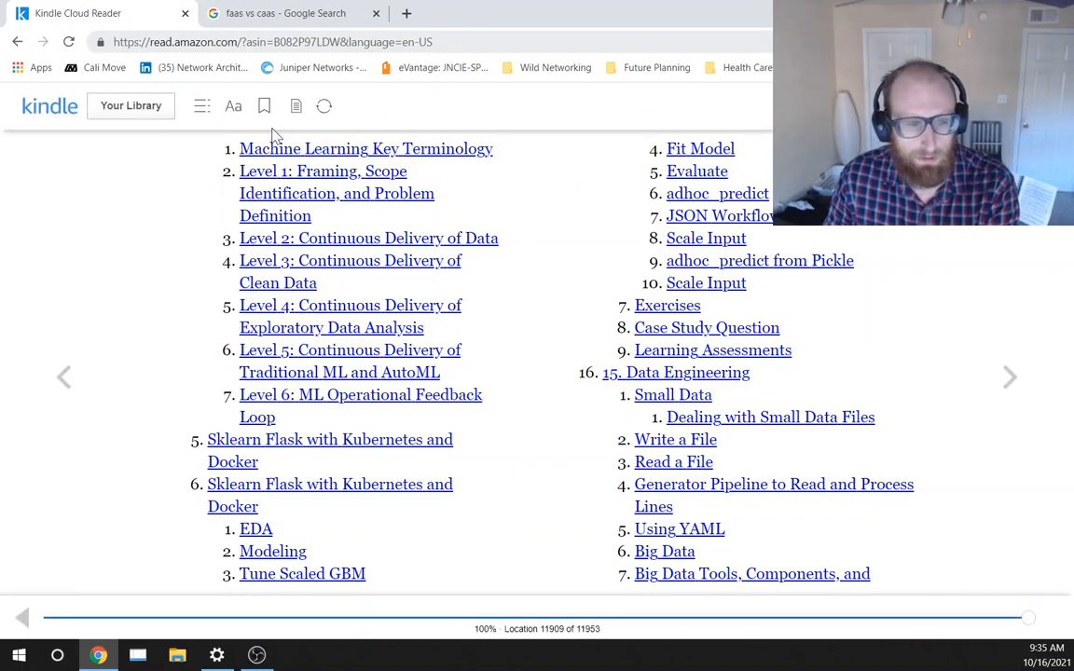
{"action": "mouse_move", "coordinate": [317, 332]}
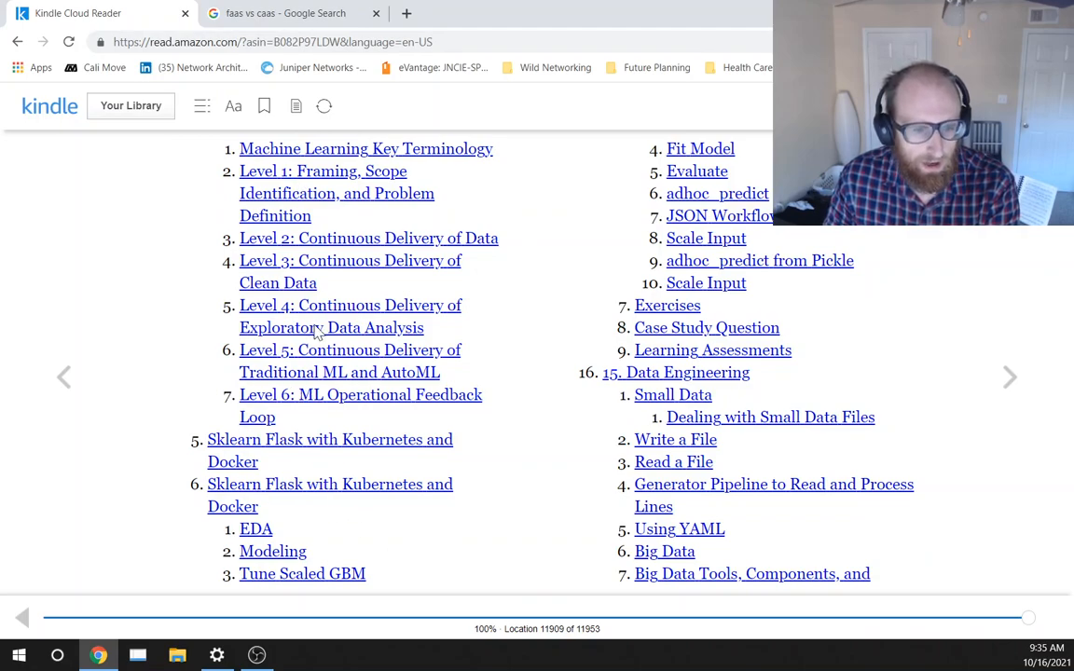
{"action": "mouse_move", "coordinate": [313, 276]}
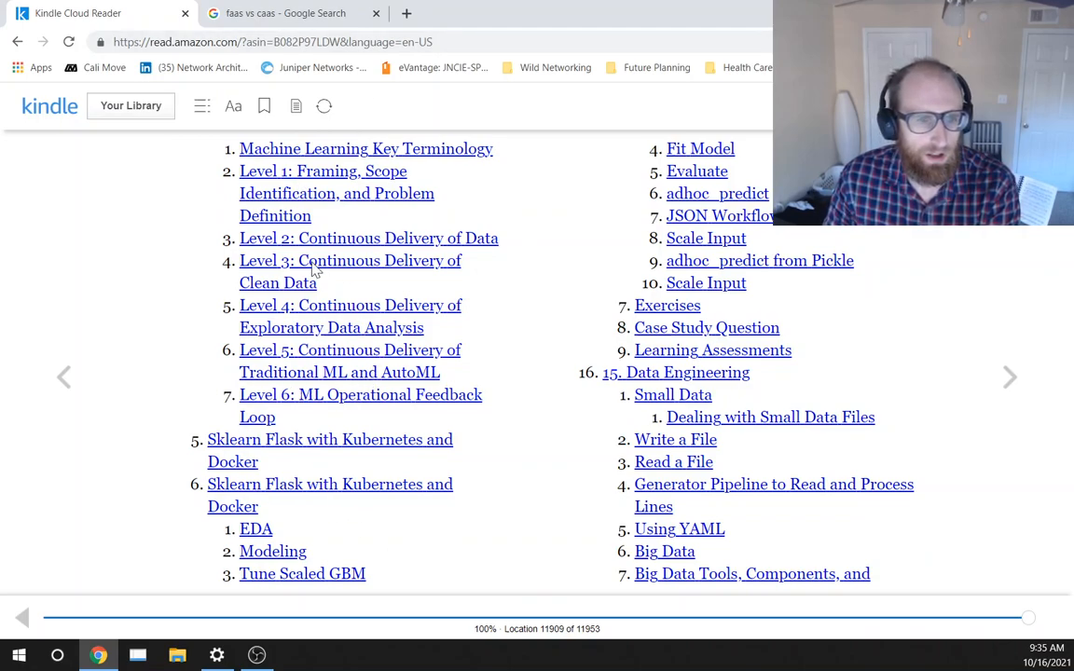
{"action": "mouse_move", "coordinate": [283, 361]}
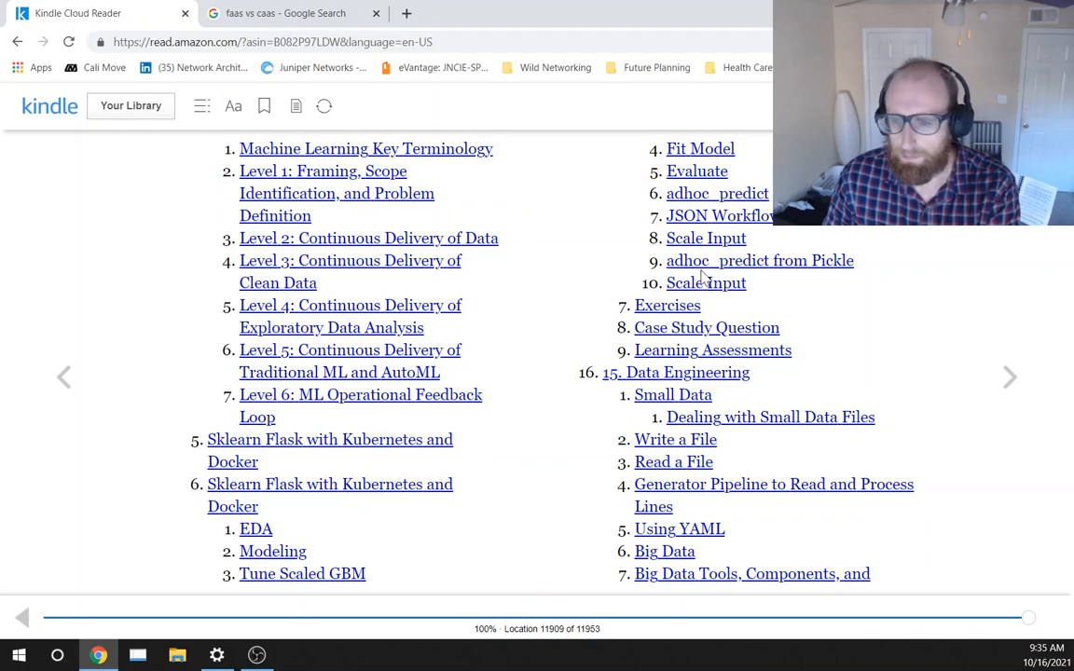
{"action": "mouse_move", "coordinate": [992, 418]}
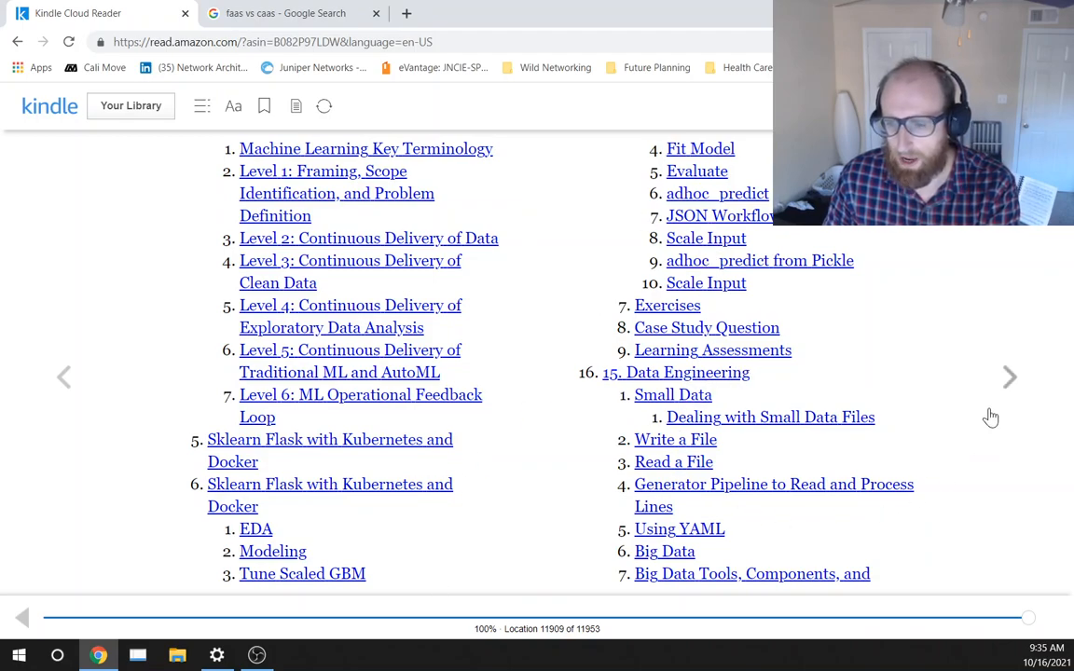
Page forward to the last contents page ending with Index, then back to chapters 12–14.
{"action": "left_click", "coordinate": [1010, 376]}
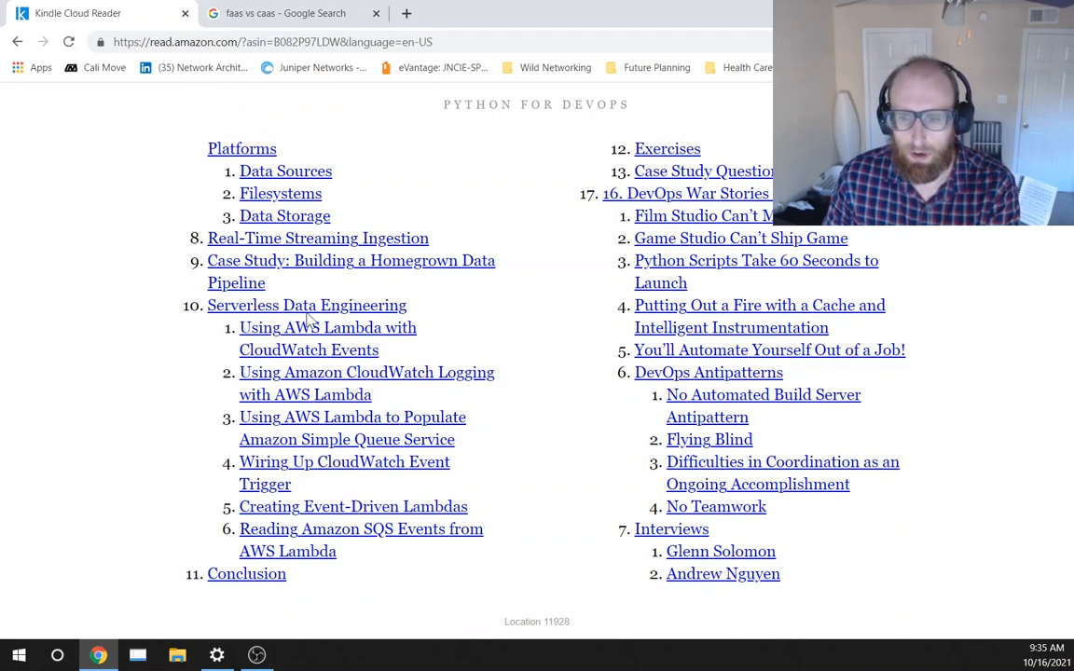
{"action": "mouse_move", "coordinate": [406, 207]}
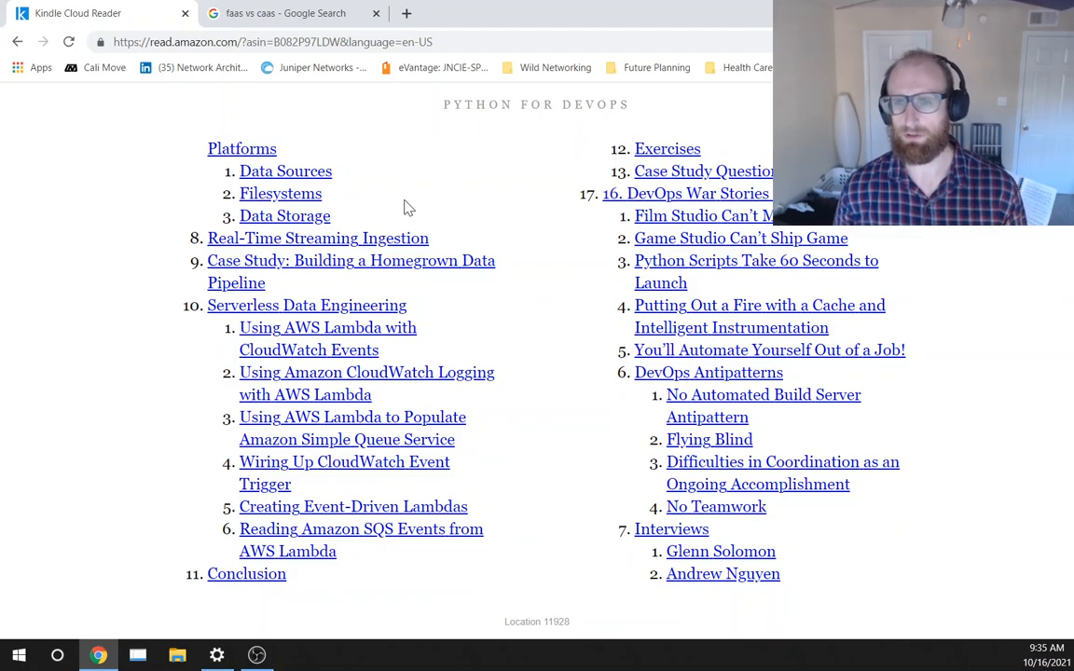
{"action": "mouse_move", "coordinate": [718, 119]}
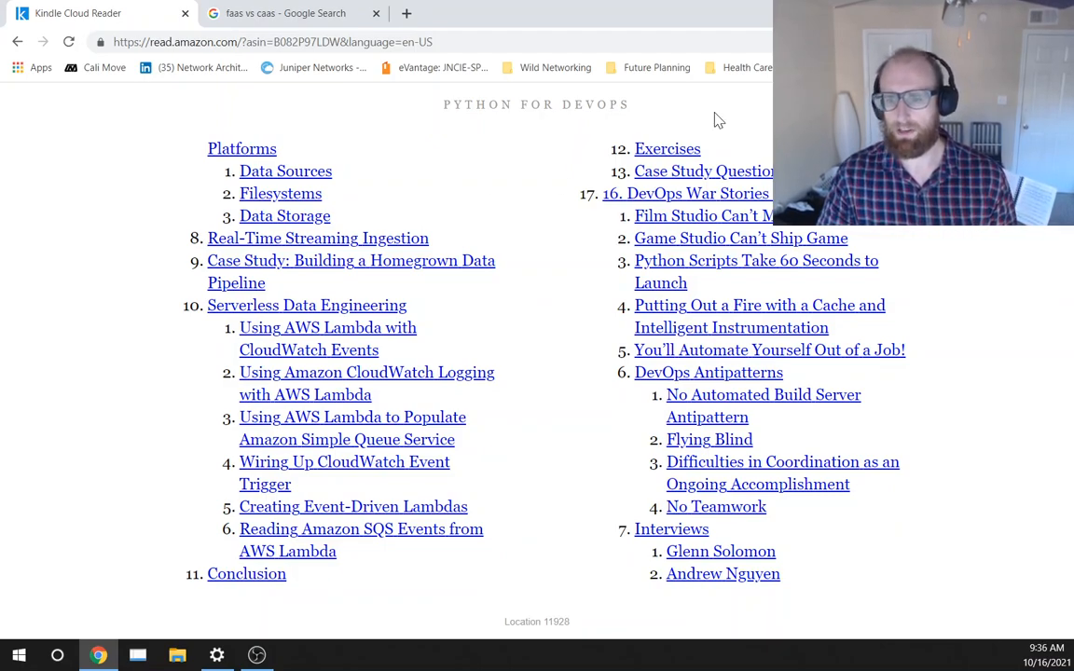
{"action": "mouse_move", "coordinate": [685, 205]}
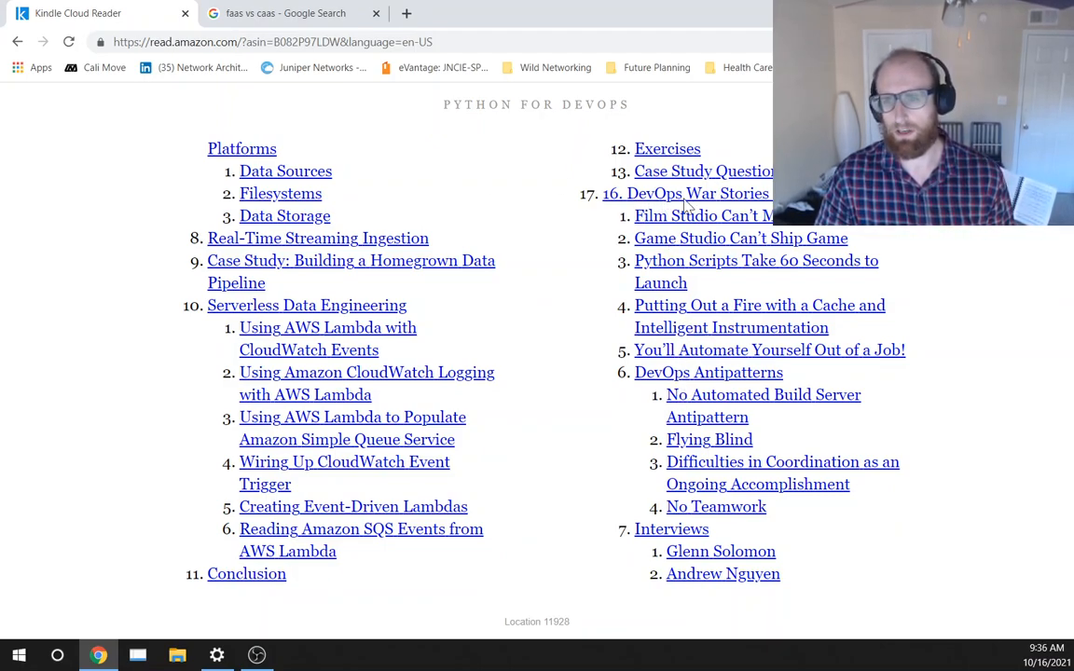
{"action": "mouse_move", "coordinate": [819, 410]}
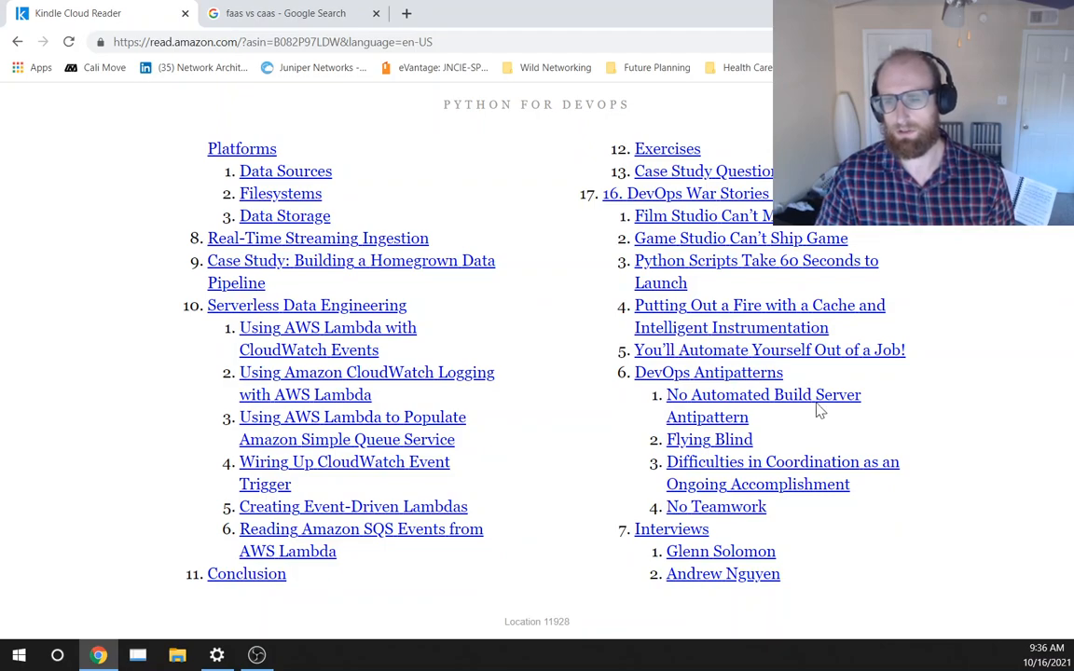
{"action": "mouse_move", "coordinate": [1003, 382]}
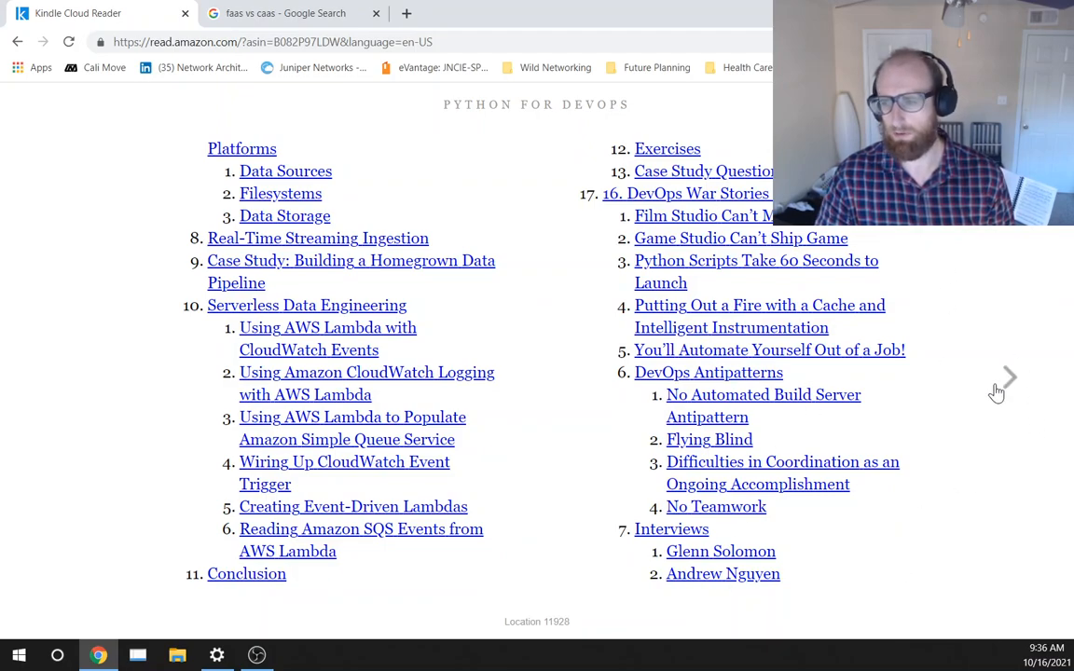
{"action": "left_click", "coordinate": [1007, 380]}
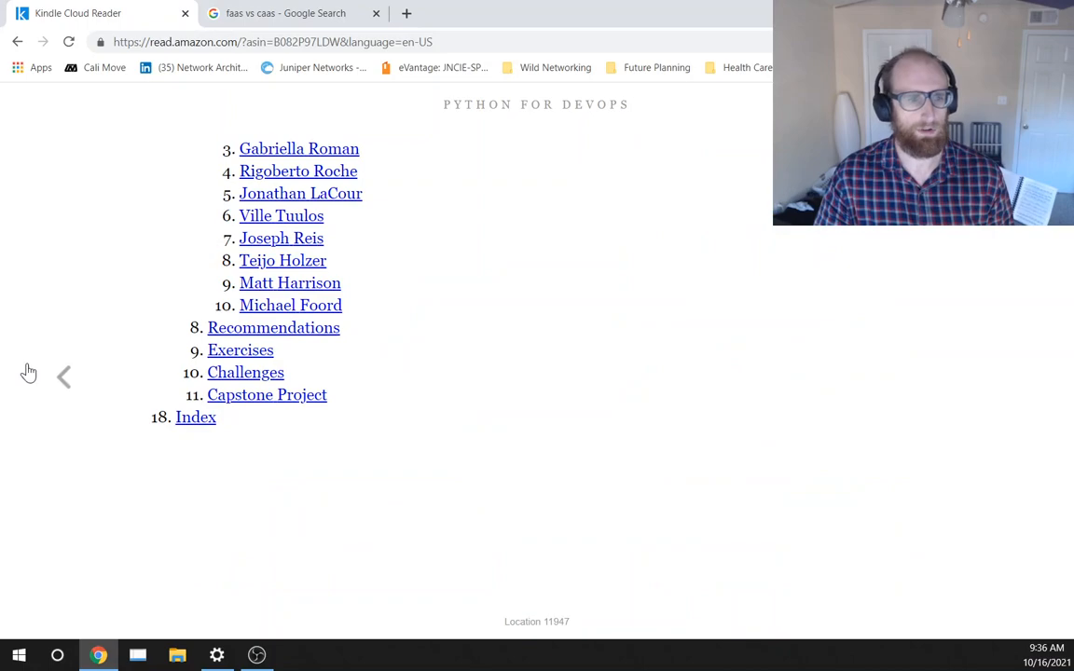
{"action": "left_click", "coordinate": [64, 377]}
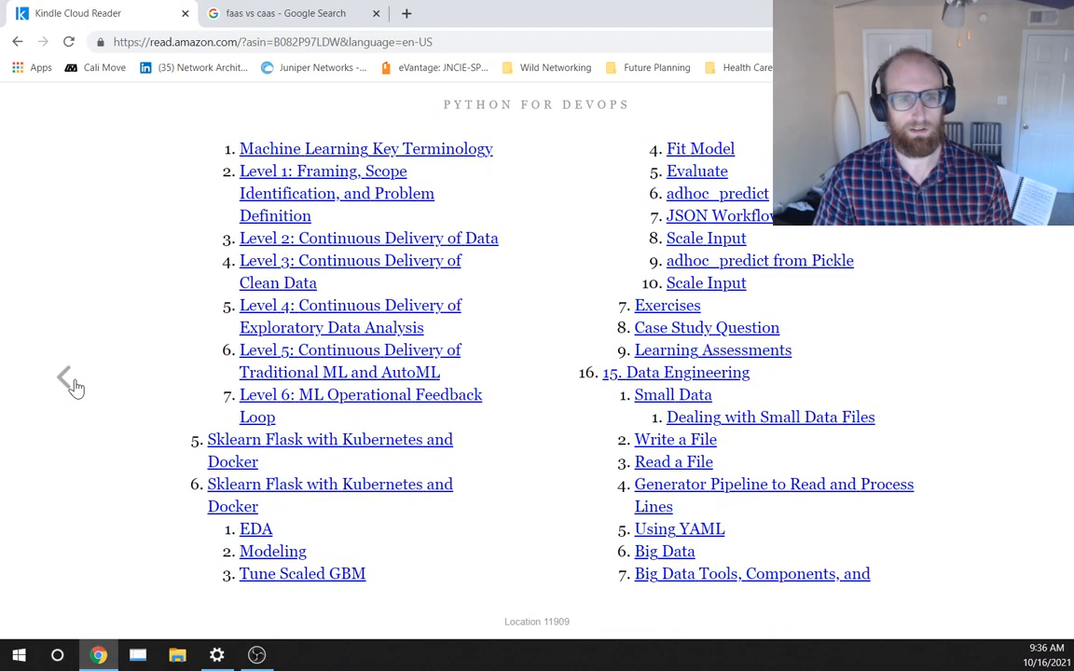
{"action": "left_click", "coordinate": [65, 376]}
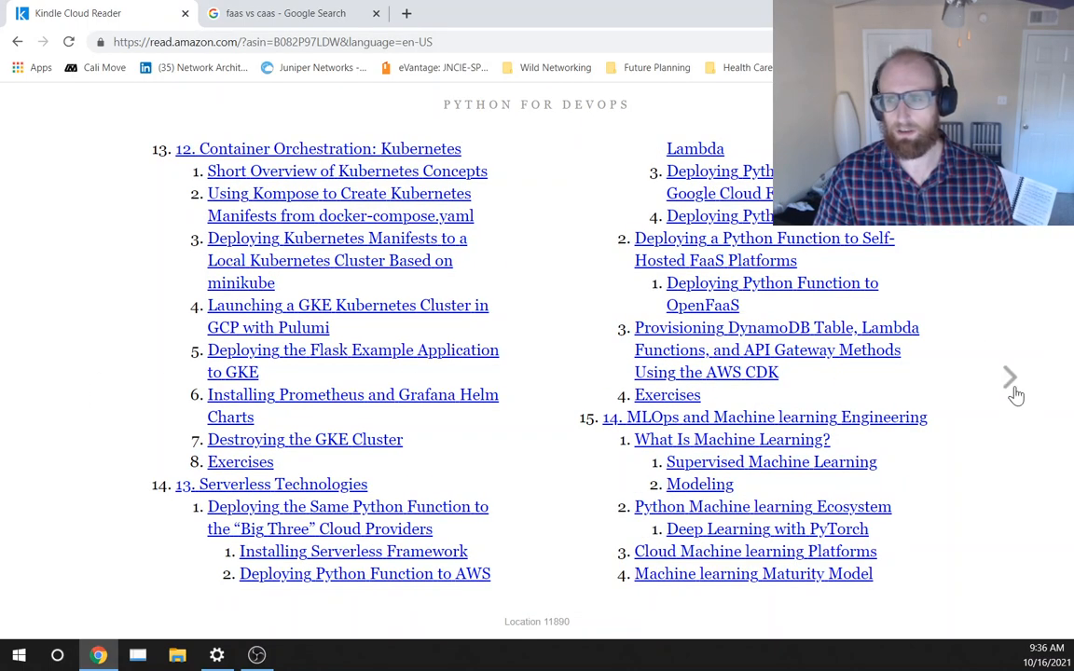
{"action": "scroll", "scroll_direction": "down", "scroll_amount": 3}
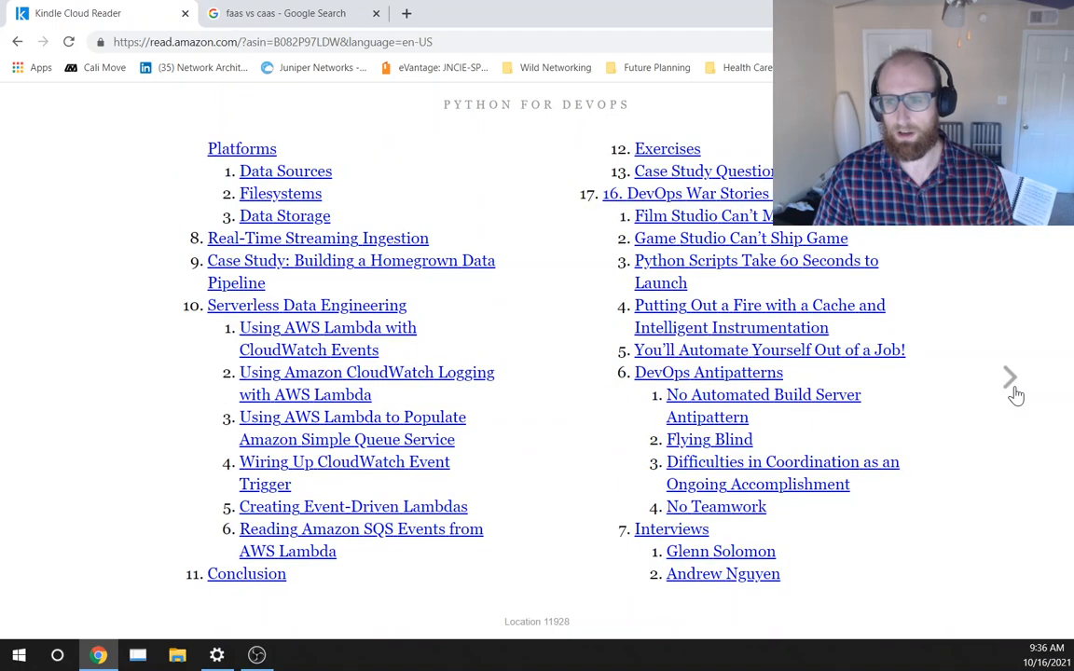
{"action": "mouse_move", "coordinate": [54, 382]}
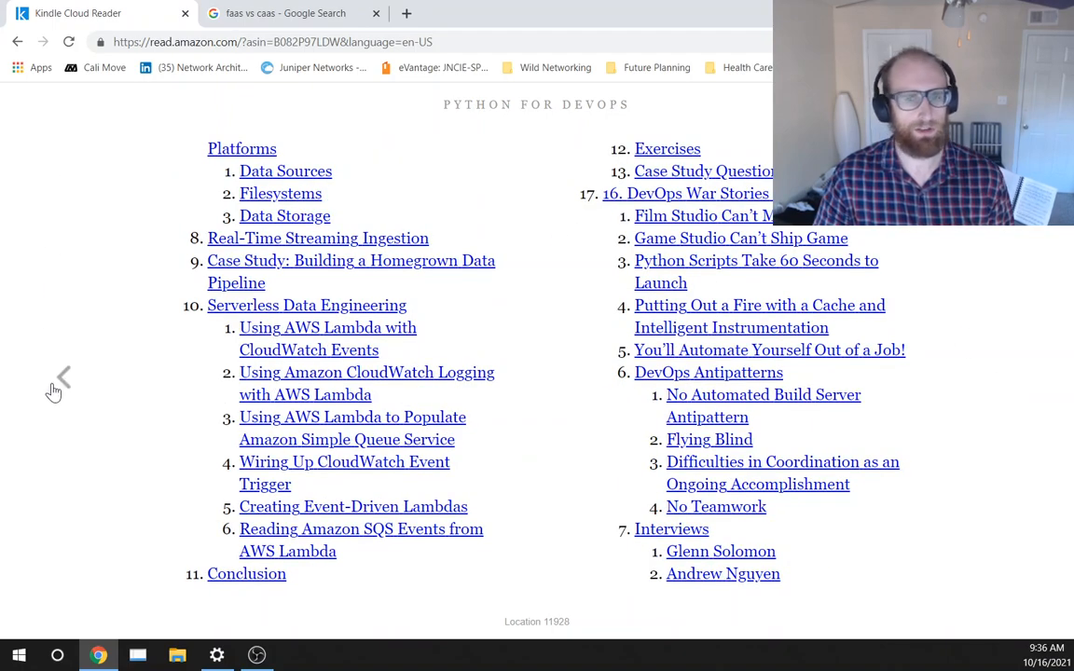
{"action": "mouse_move", "coordinate": [63, 382]}
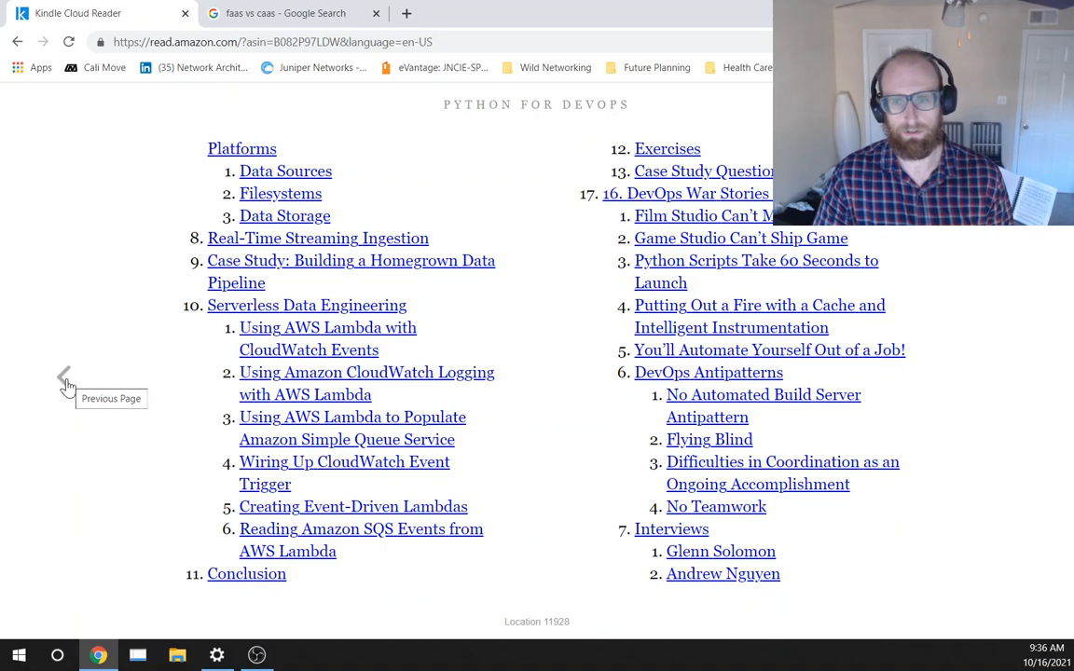
Go back one more contents page to chapter 11, Docker and Docker Compose.
{"action": "left_click", "coordinate": [65, 382]}
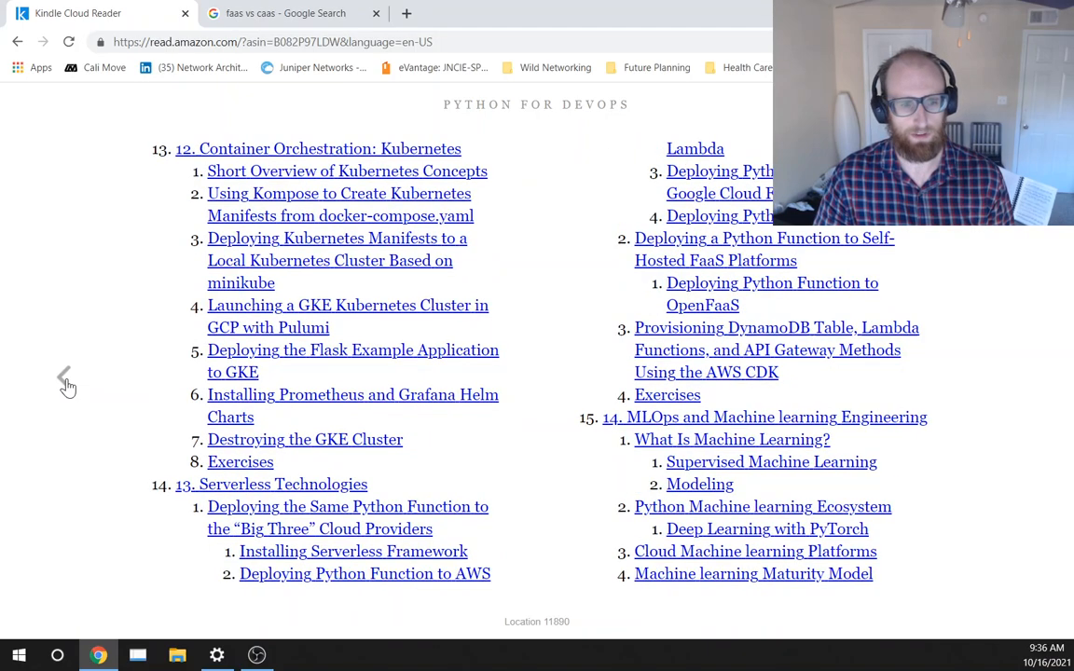
{"action": "scroll", "scroll_direction": "up", "scroll_amount": 3}
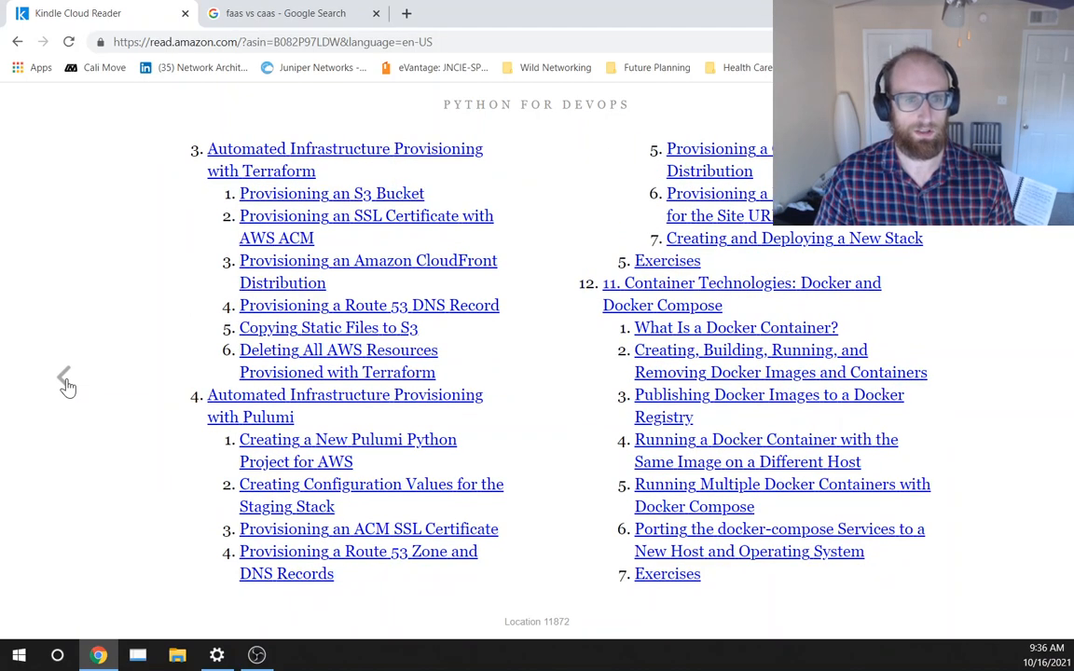
{"action": "mouse_move", "coordinate": [321, 438]}
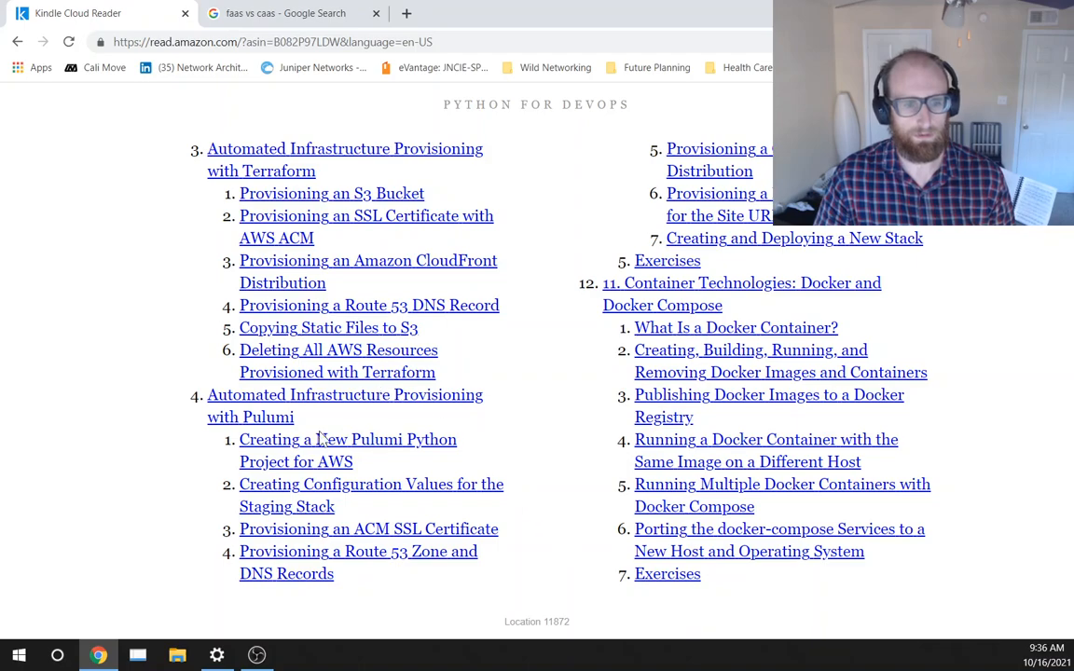
{"action": "mouse_move", "coordinate": [67, 382]}
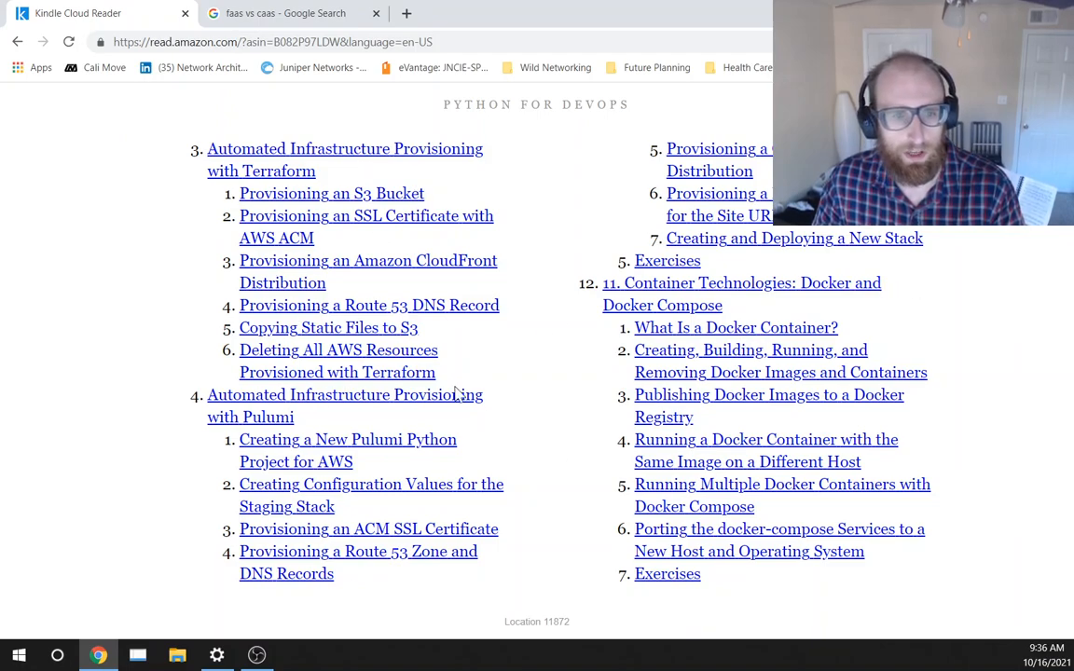
{"action": "mouse_move", "coordinate": [1010, 382]}
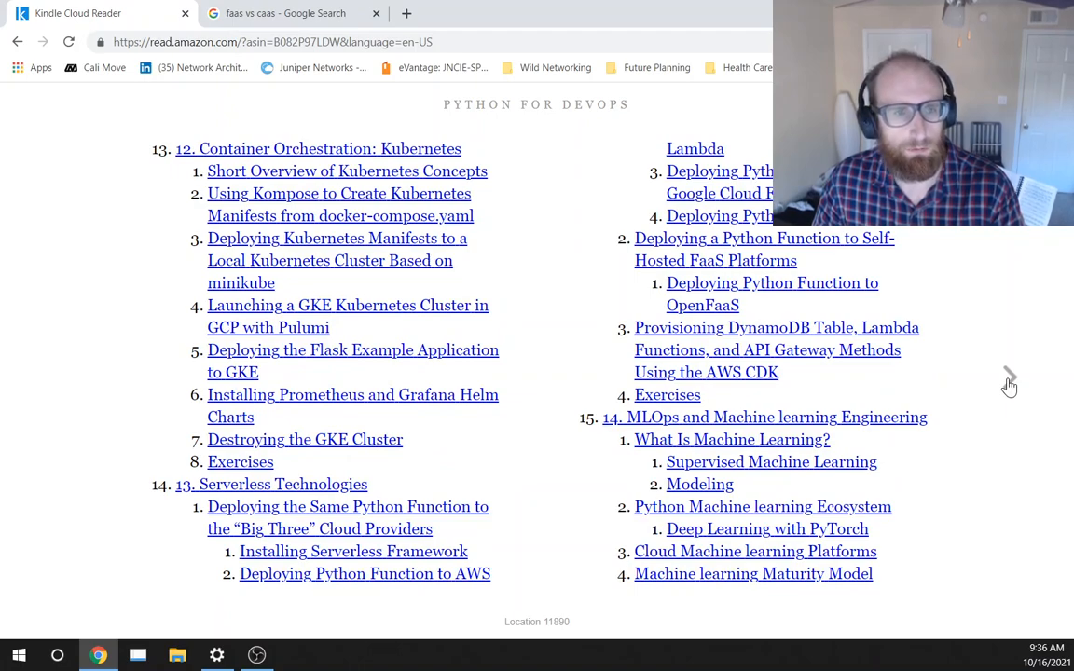
{"action": "mouse_move", "coordinate": [494, 146]}
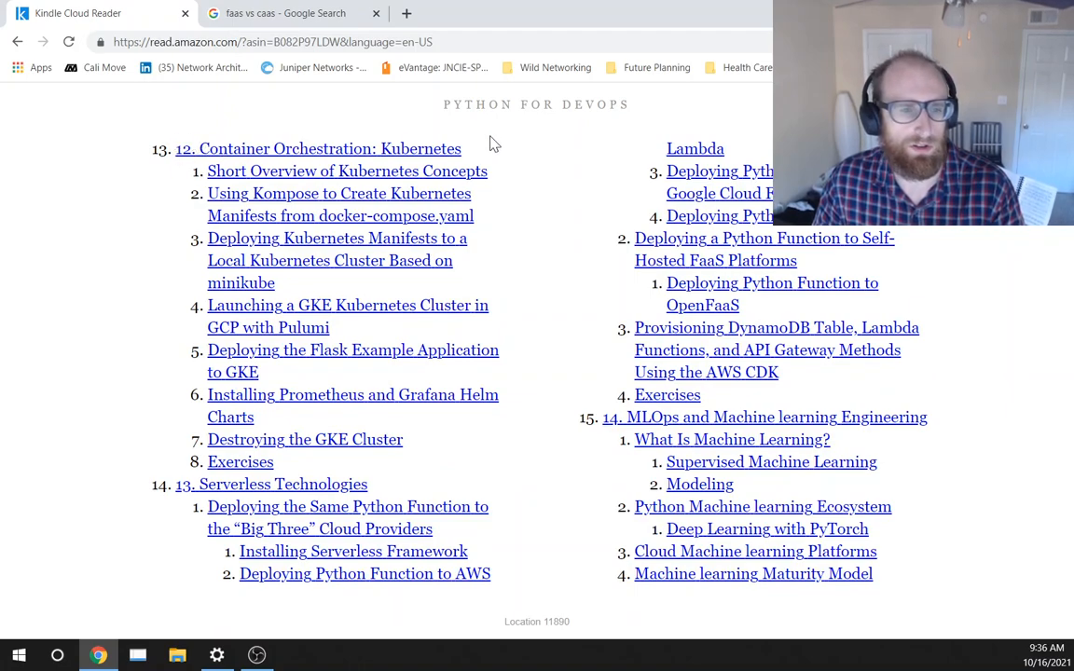
{"action": "mouse_move", "coordinate": [238, 462]}
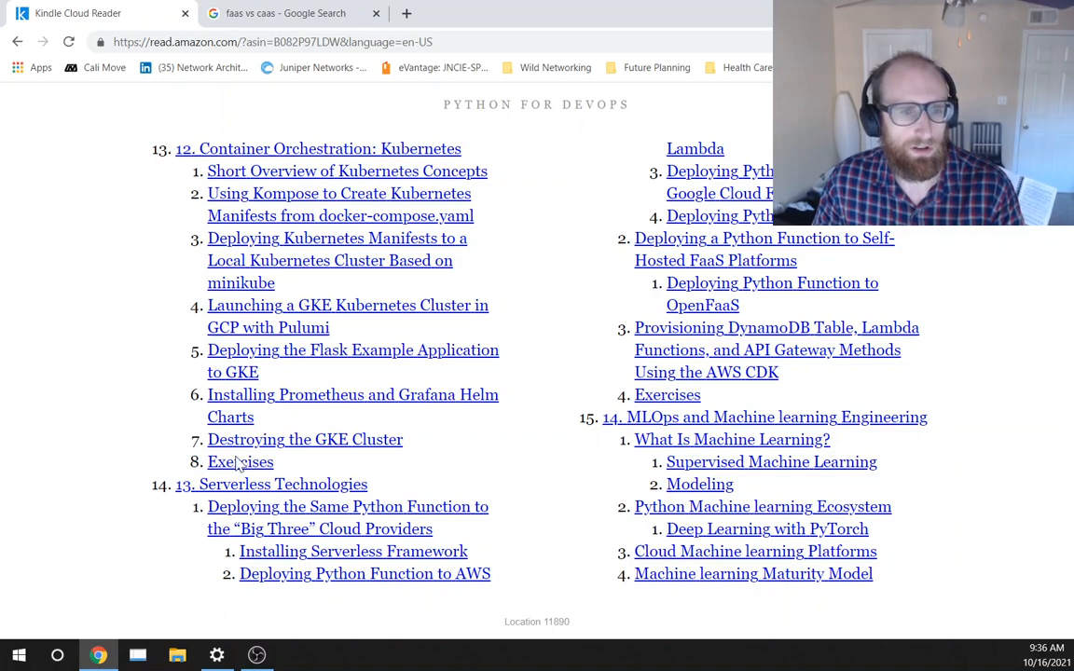
{"action": "mouse_move", "coordinate": [350, 156]}
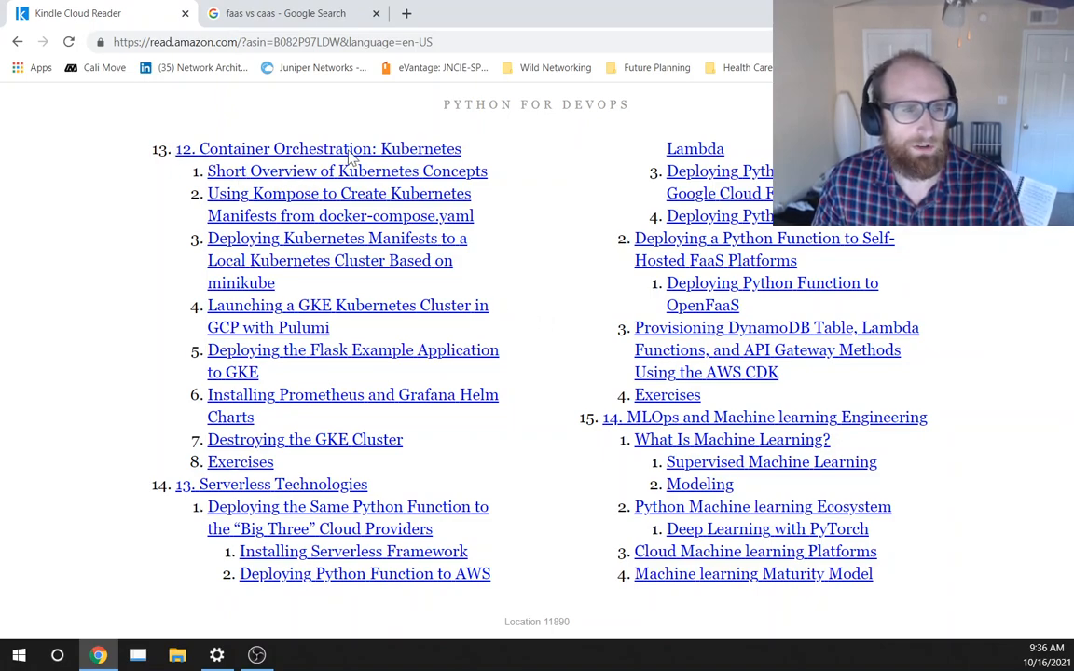
{"action": "mouse_move", "coordinate": [803, 399]}
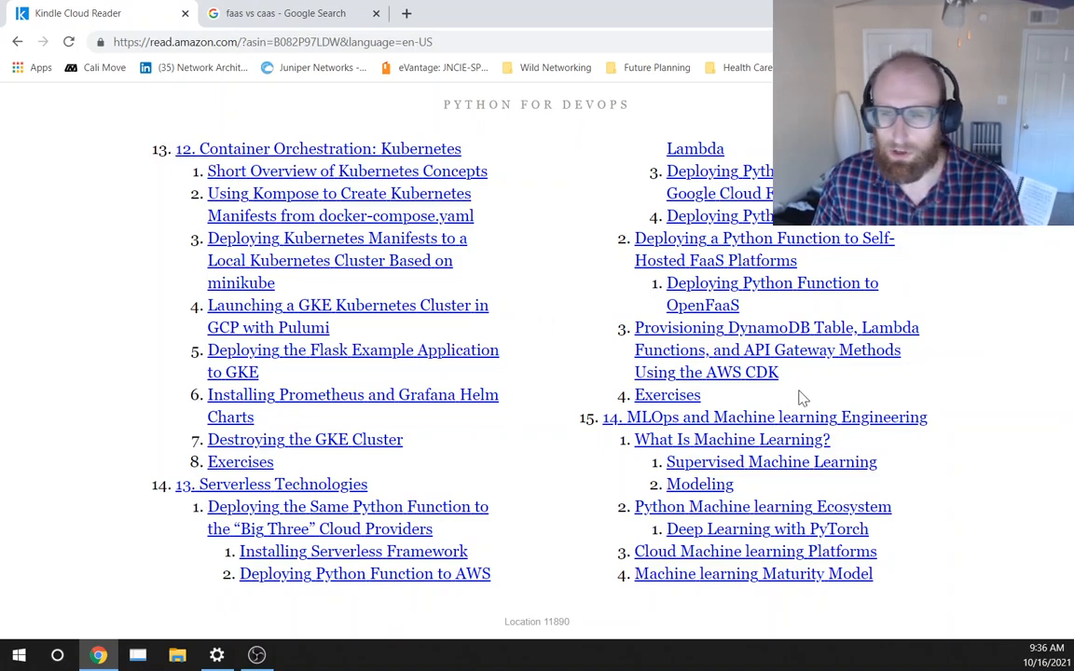
{"action": "mouse_move", "coordinate": [567, 358]}
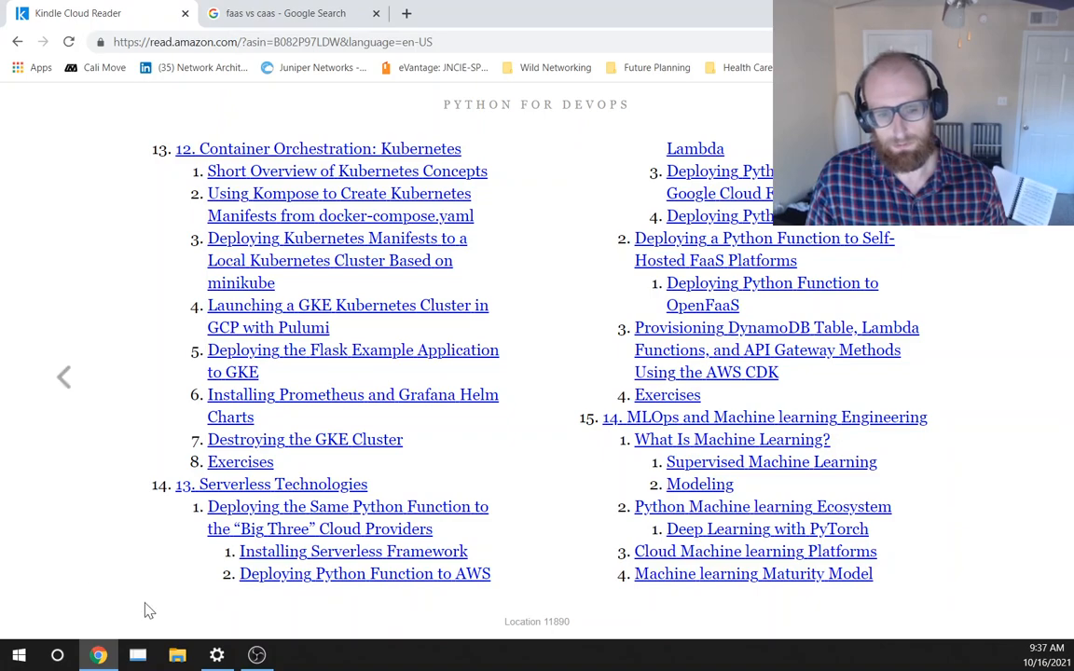
{"action": "mouse_move", "coordinate": [727, 190]}
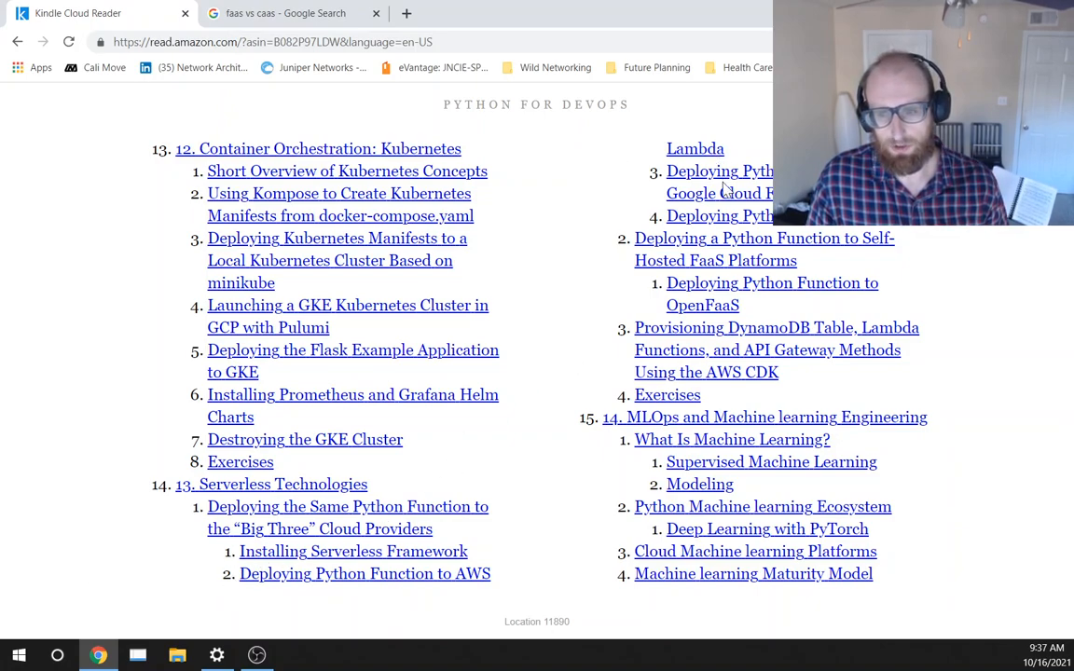
{"action": "mouse_move", "coordinate": [578, 378]}
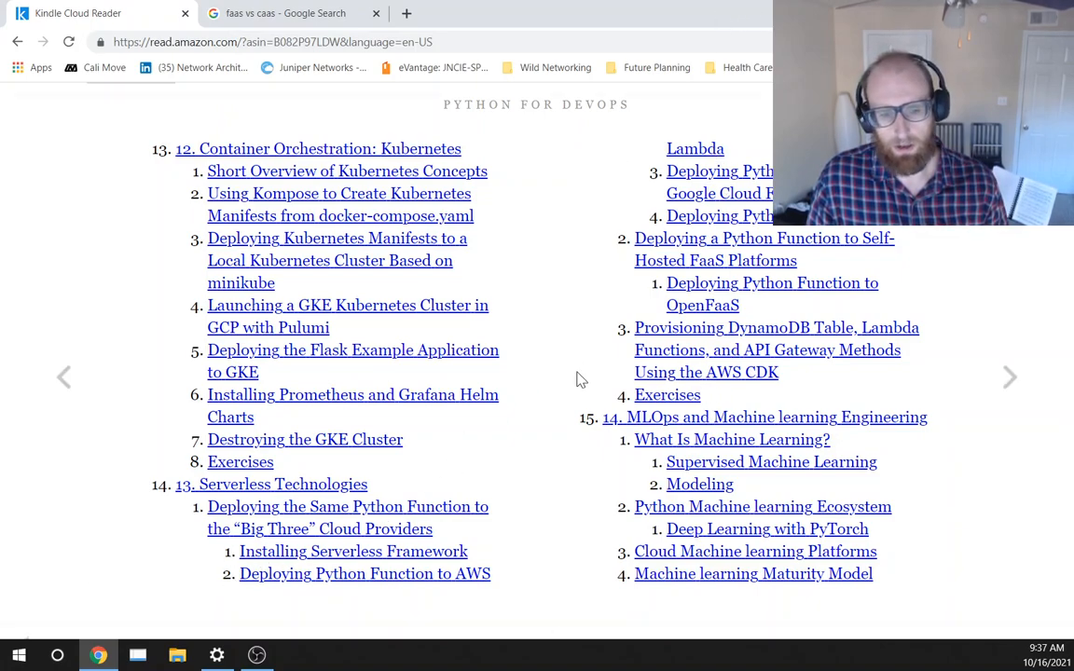